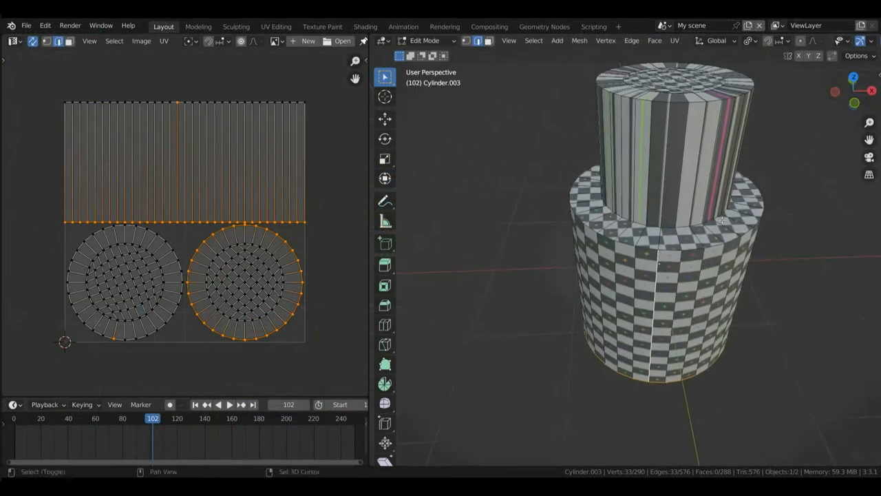
# Split the 3D Viewport vertically into two side-by-side areas.
pyautogui.click(680, 106)
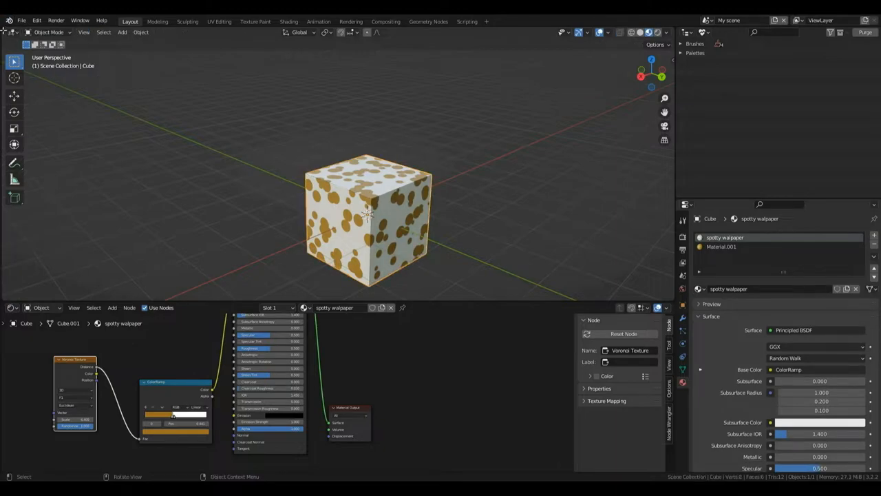
pyautogui.moveTo(11, 41)
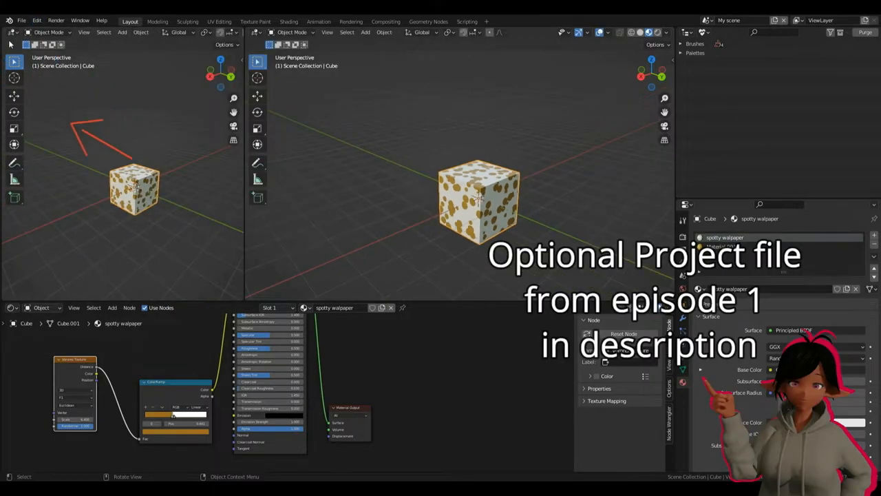
# Switch the left area to the UV Editor to show the cube's cross-shaped UVs.
pyautogui.click(13, 33)
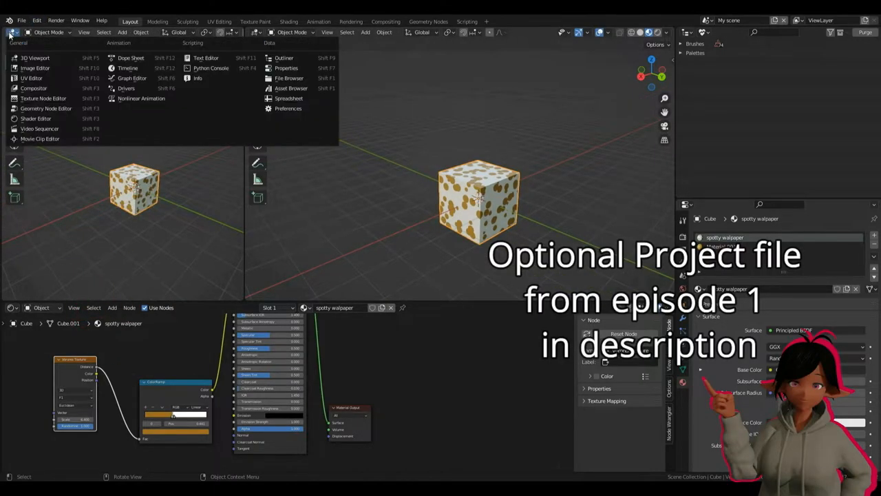
pyautogui.moveTo(35, 58)
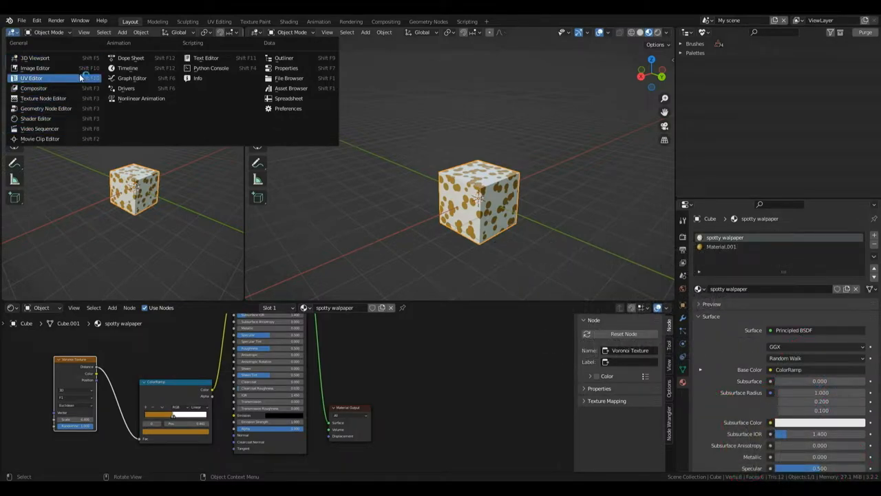
pyautogui.click(31, 78)
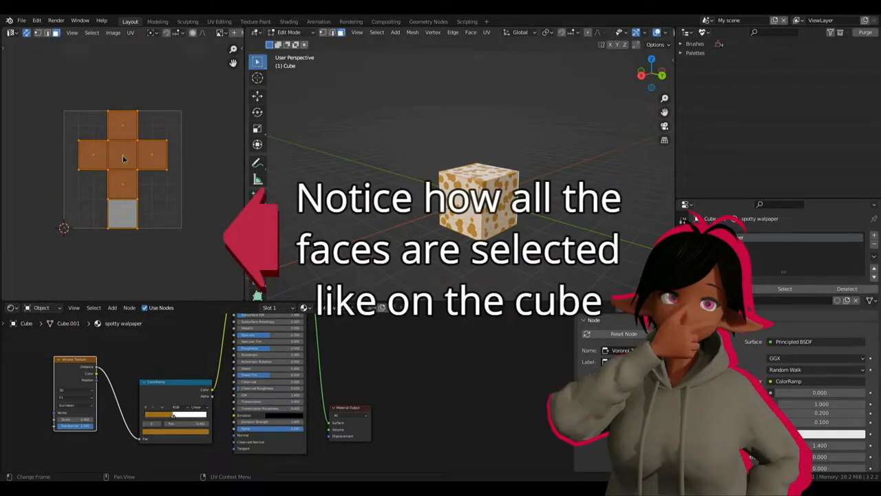
pyautogui.click(122, 155)
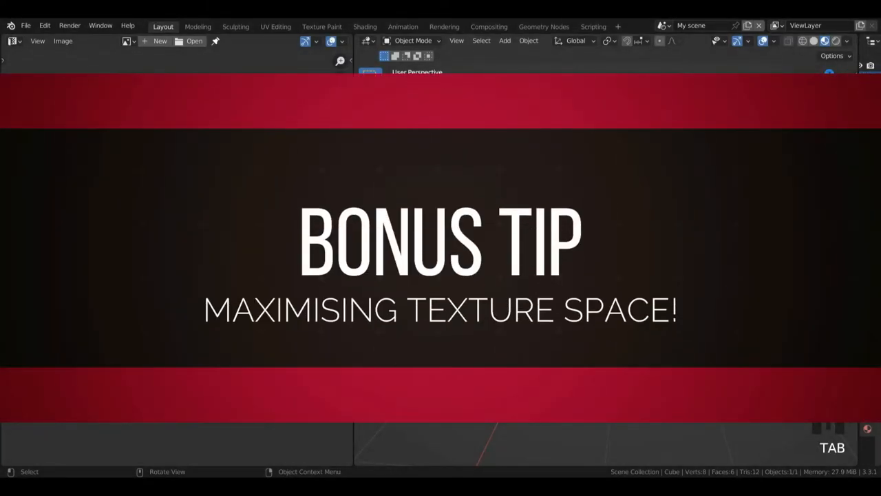
# Unwrap the cube in Edit Mode with Smart UV Project using the default settings.
pyautogui.press('Tab')
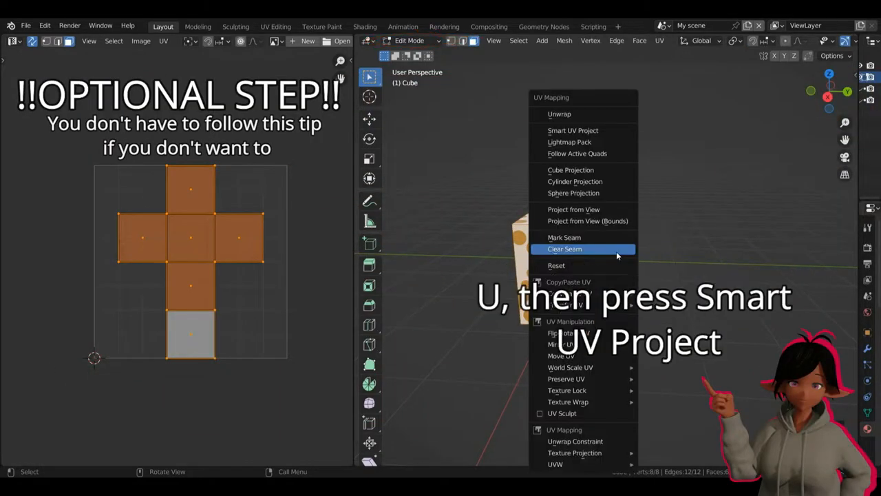
pyautogui.moveTo(603, 181)
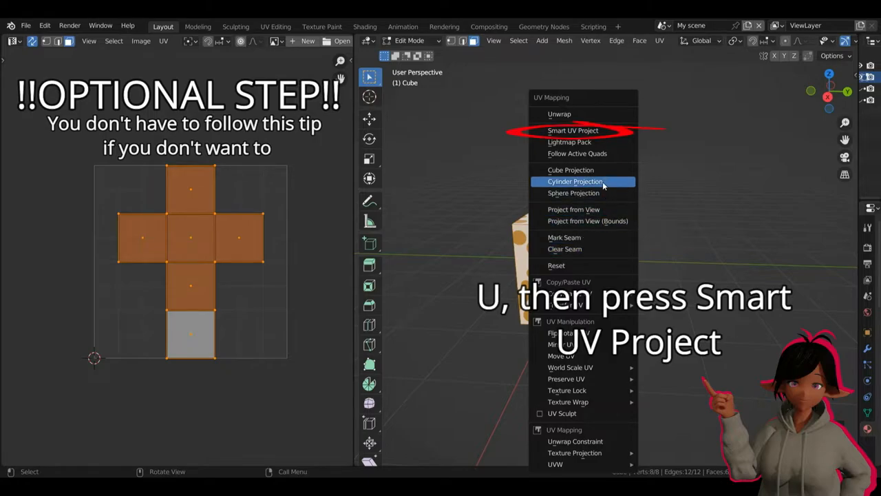
pyautogui.moveTo(573, 130)
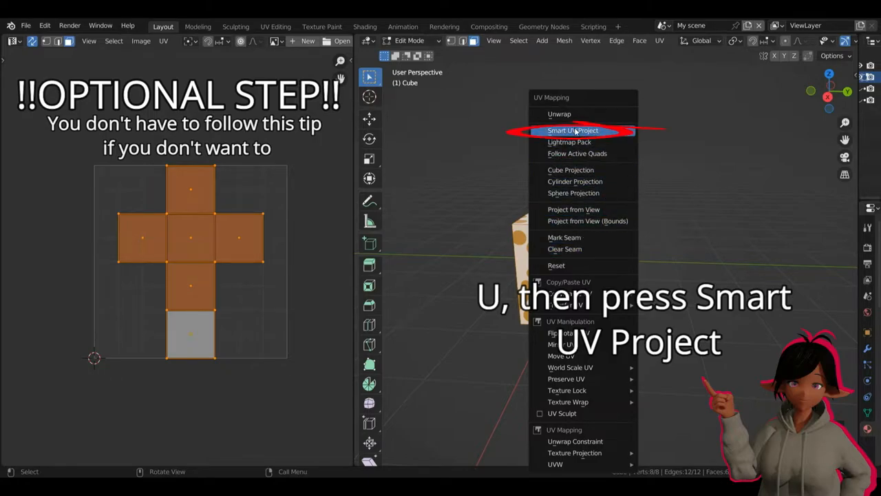
pyautogui.click(572, 130)
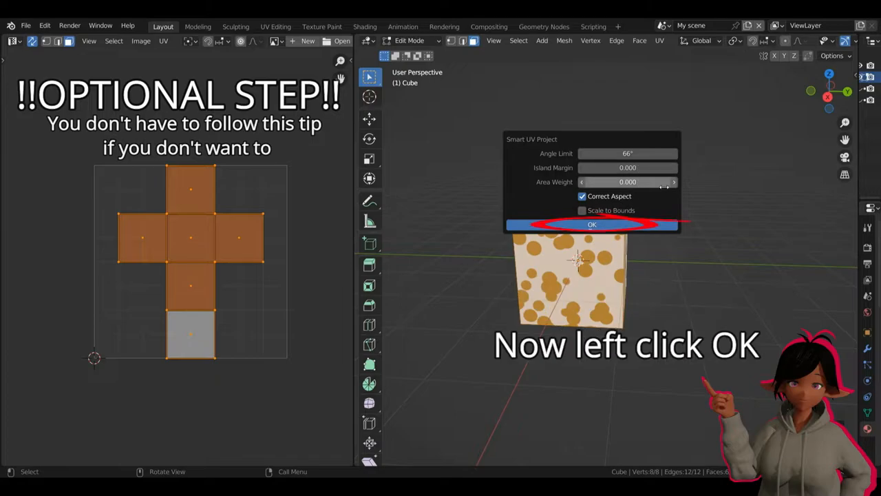
pyautogui.click(591, 225)
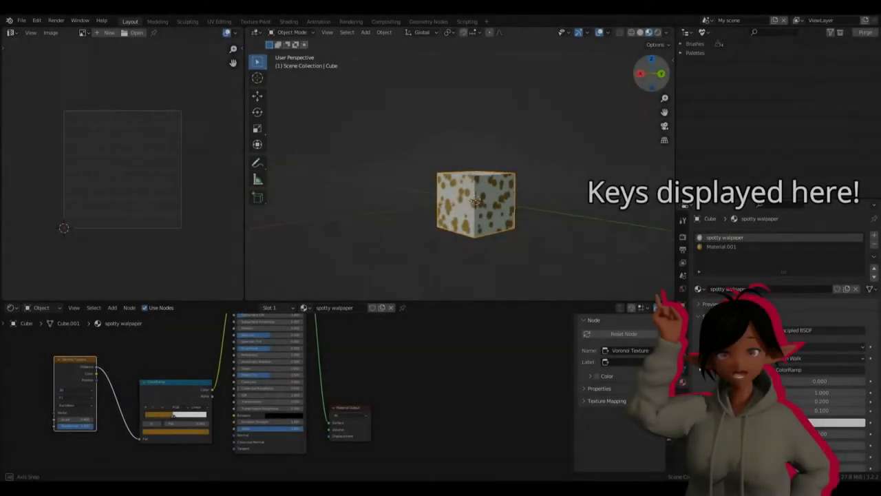
# Add an Image Texture node to the spotty walpaper material.
pyautogui.click(721, 247)
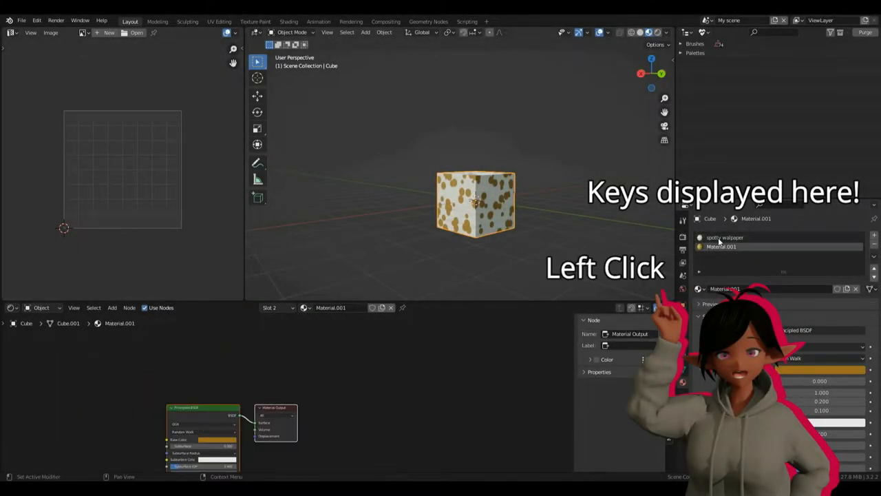
pyautogui.click(725, 237)
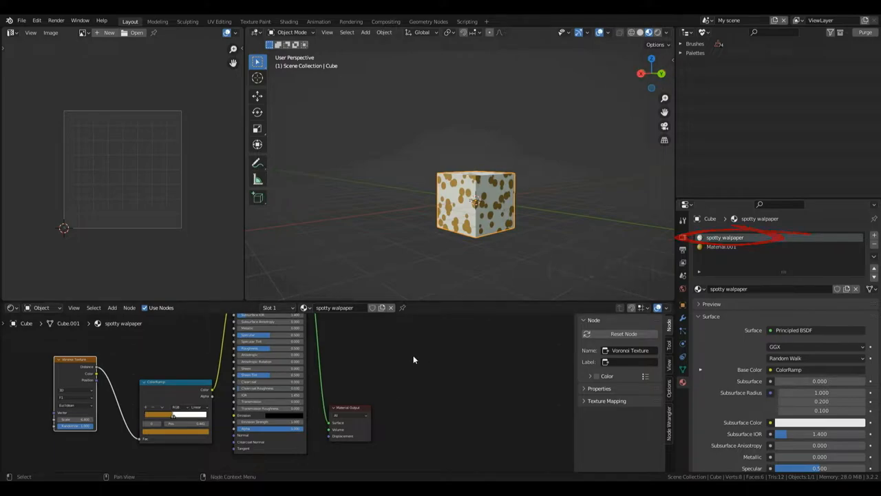
pyautogui.press('shift+a')
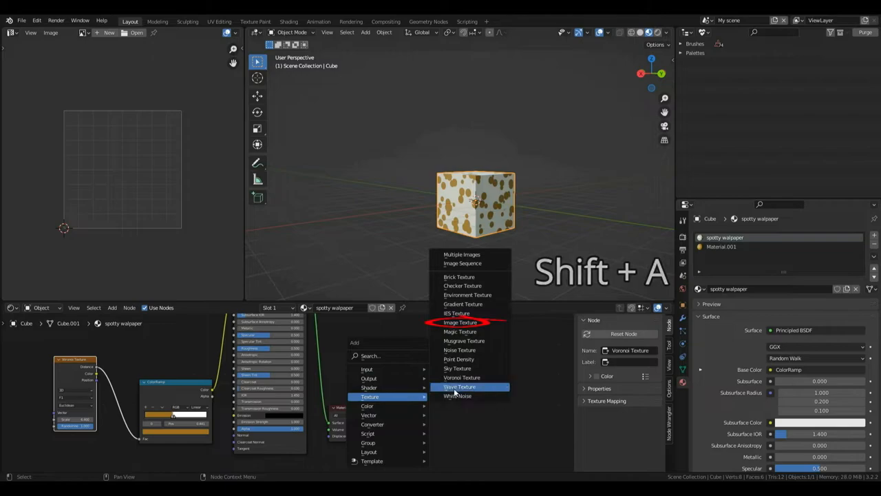
pyautogui.click(460, 323)
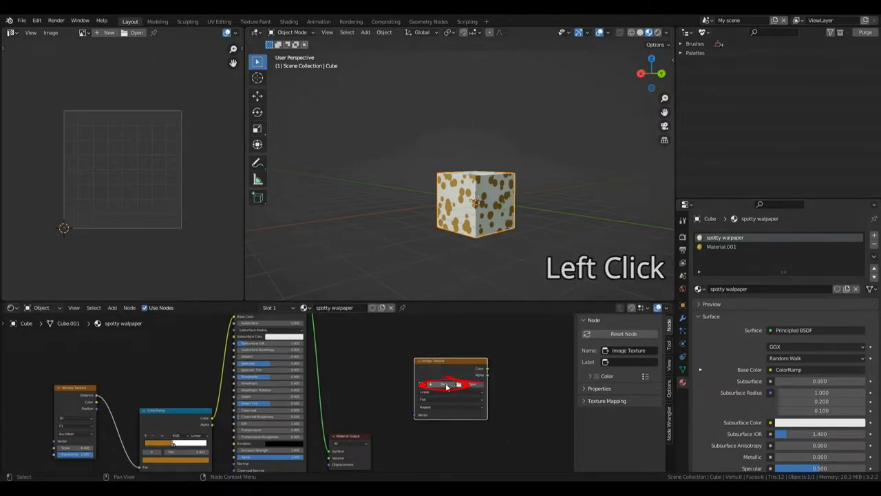
# Create a new 1024×1024 image named Base Colour, keeping sRGB color space.
pyautogui.click(440, 384)
pyautogui.write('Base Colour')
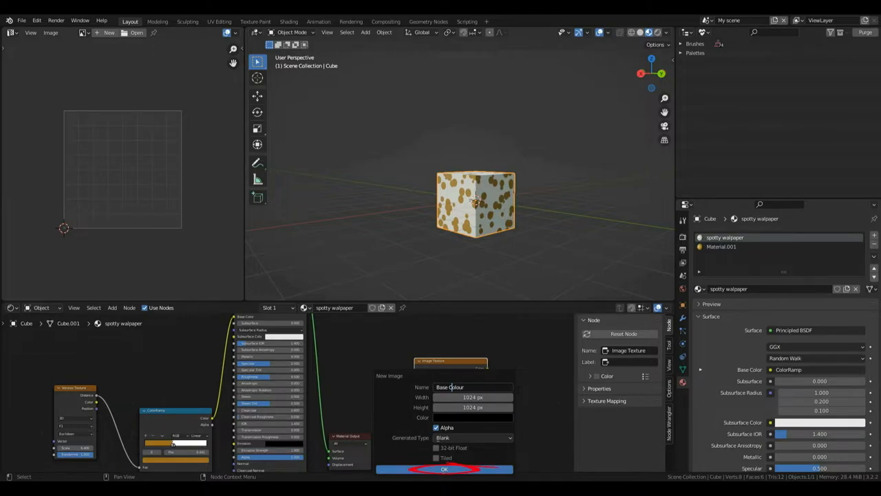
pyautogui.click(444, 469)
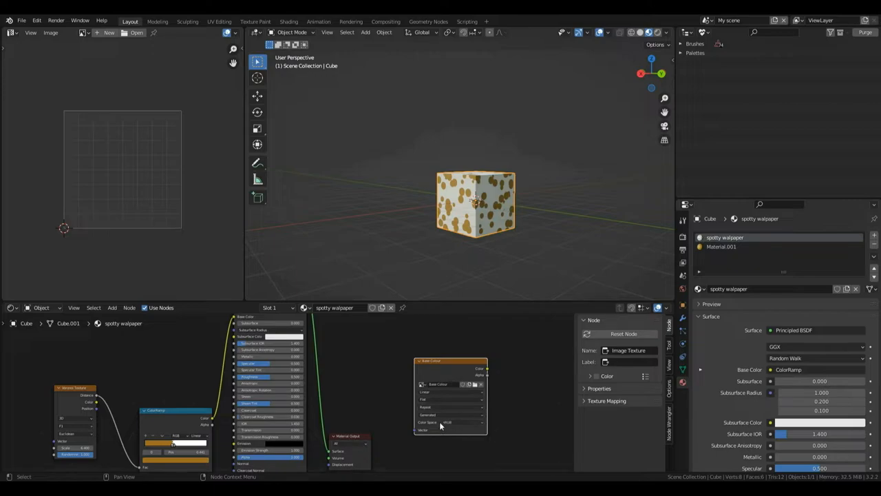
pyautogui.moveTo(453, 427)
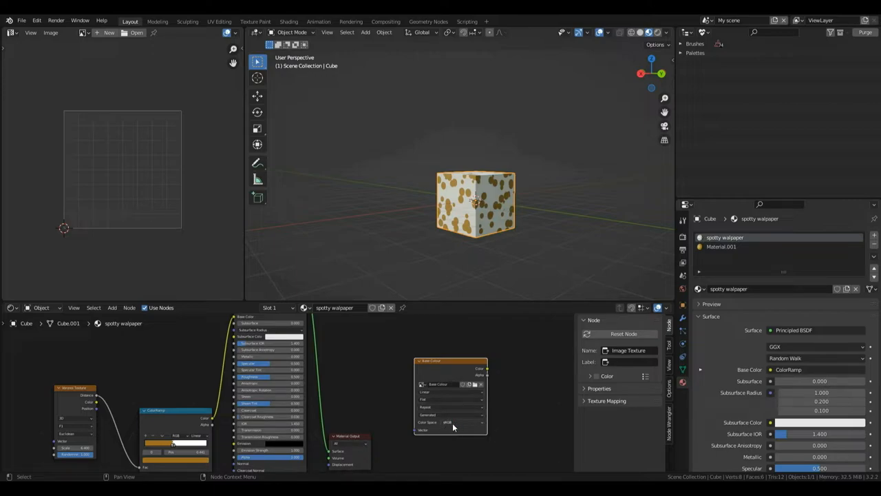
pyautogui.click(451, 422)
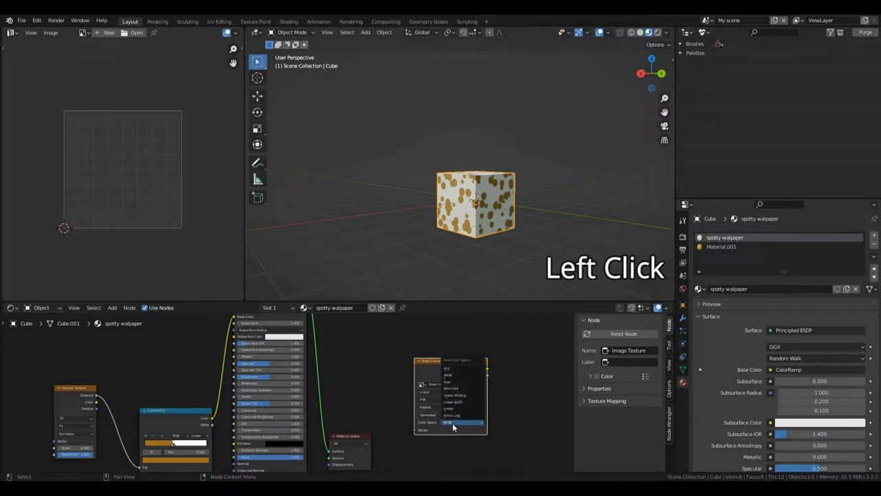
pyautogui.click(455, 427)
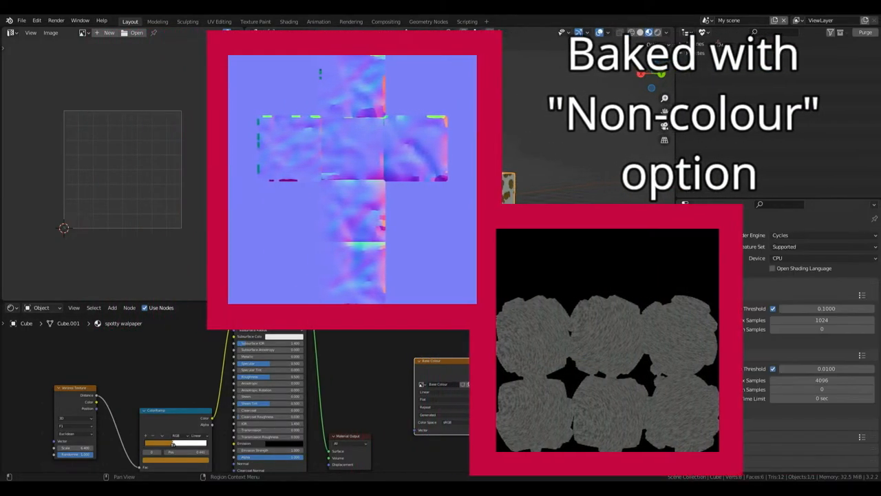
# Switch the render engine to Cycles and set maximum samples to 10.
pyautogui.click(682, 235)
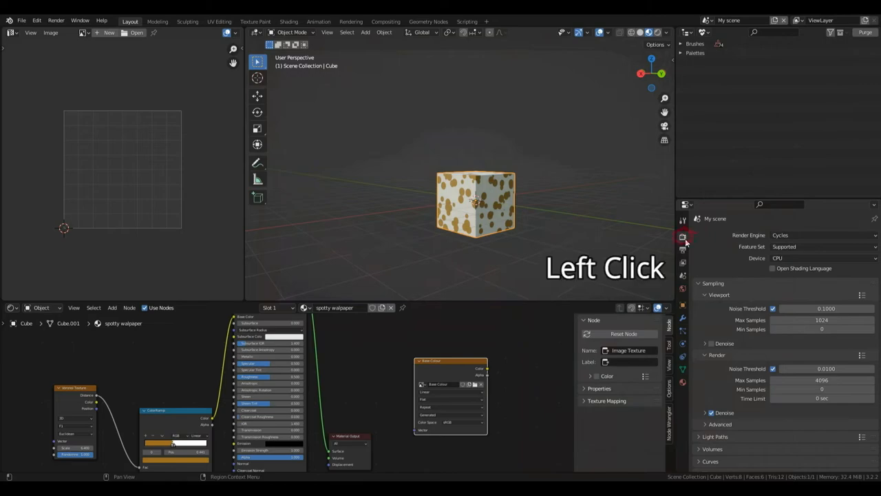
pyautogui.click(683, 236)
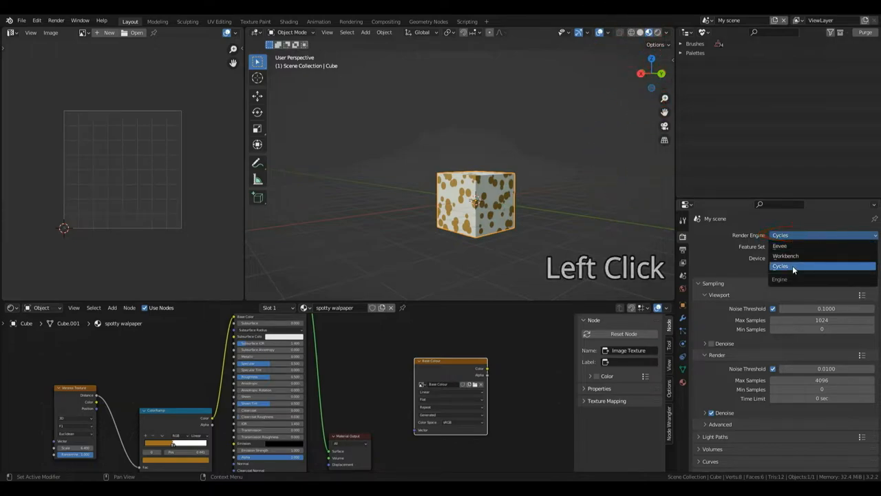
pyautogui.click(780, 266)
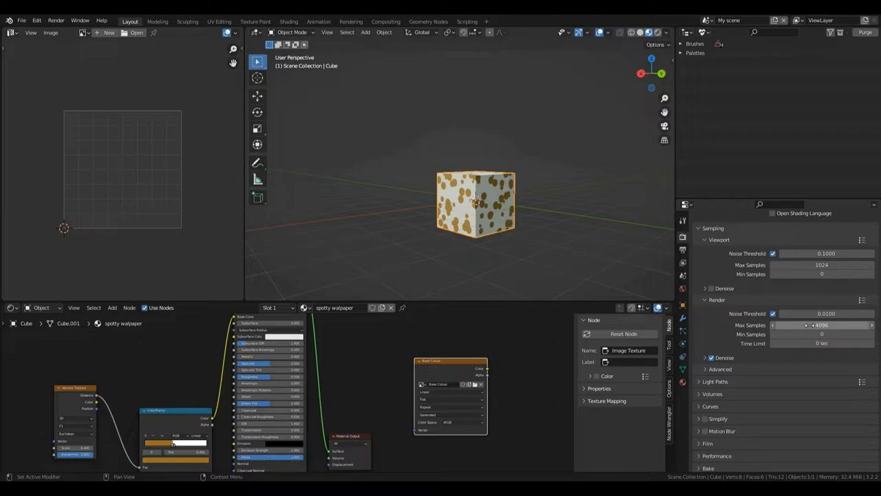
pyautogui.click(822, 324)
pyautogui.write('10')
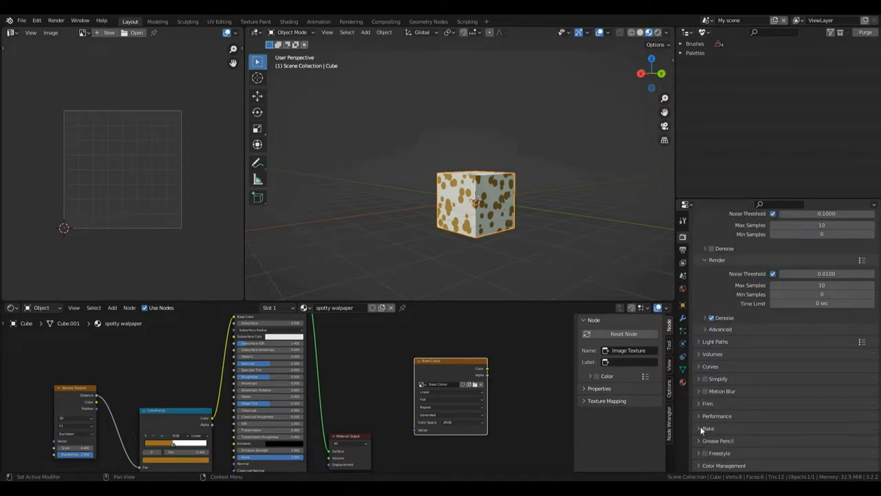
# Set Bake Type to Diffuse with Direct and Indirect contributions turned off.
pyautogui.click(707, 428)
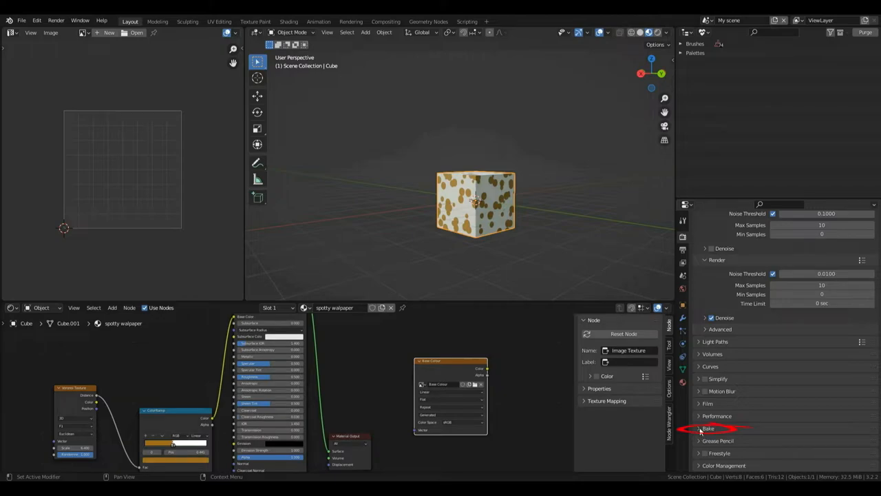
pyautogui.click(708, 428)
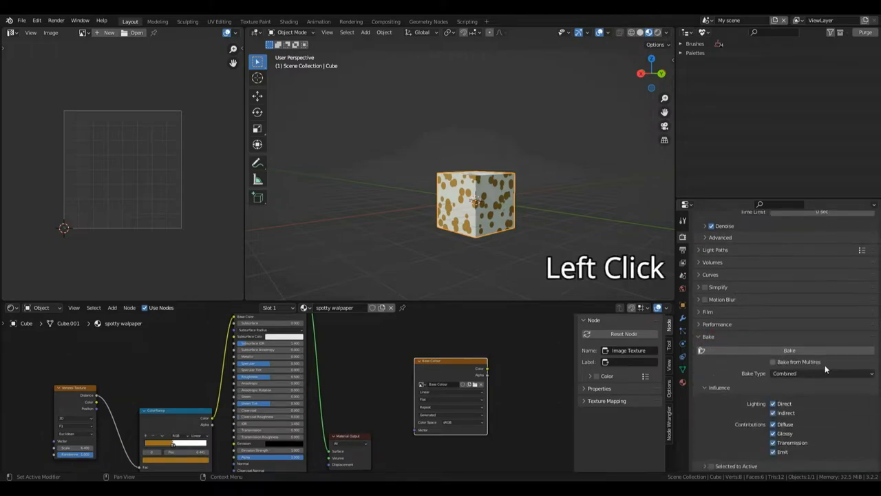
pyautogui.scroll(-3)
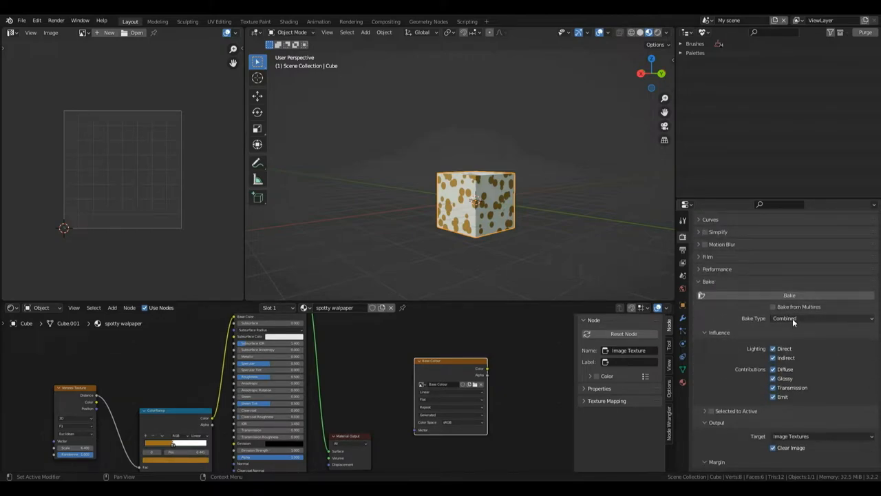
pyautogui.click(823, 319)
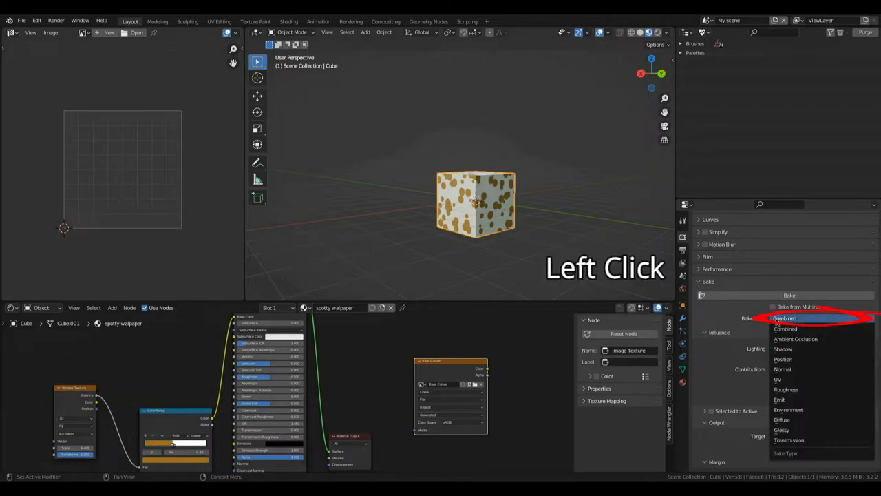
pyautogui.moveTo(810, 389)
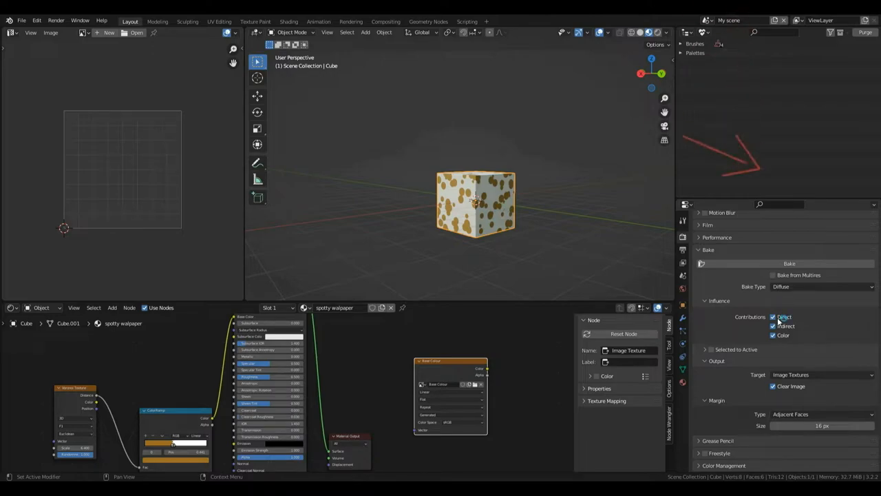
pyautogui.click(773, 317)
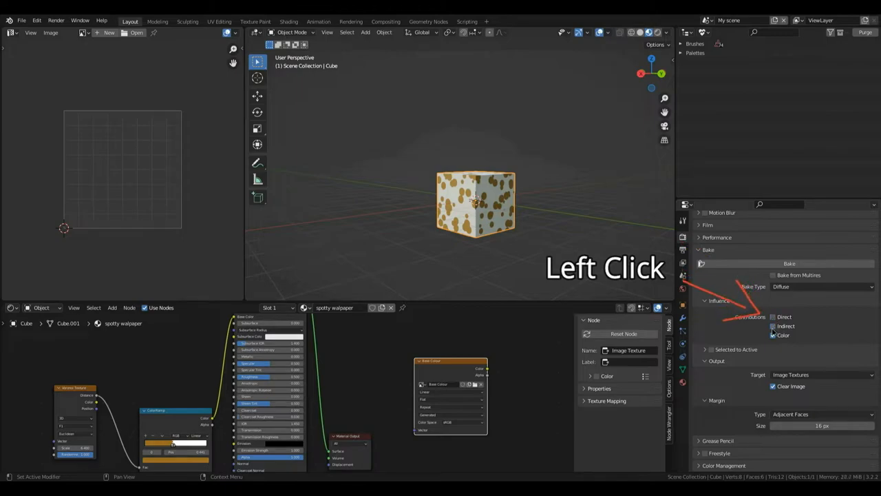
pyautogui.click(773, 317)
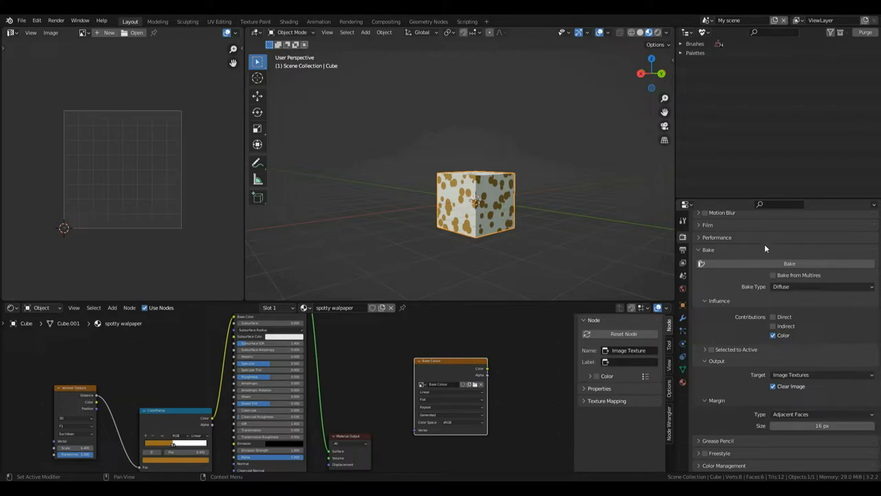
pyautogui.moveTo(768, 357)
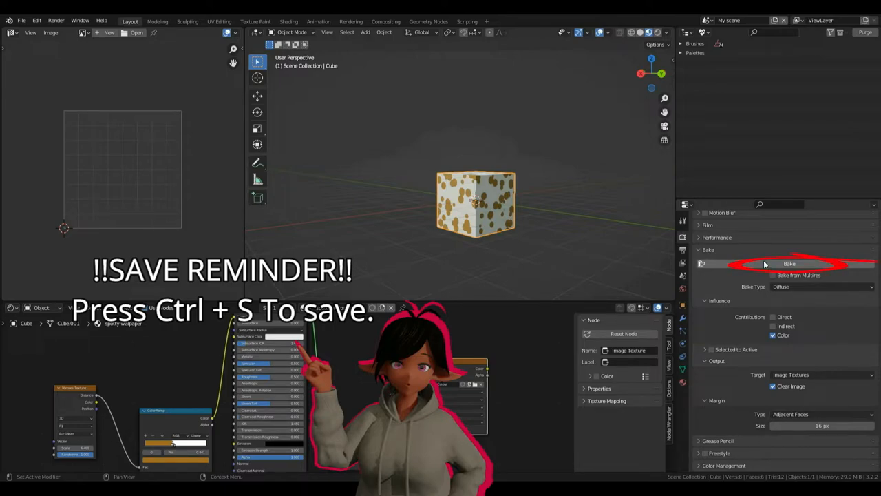
# Bake the cube's diffuse colour into the Base Colour image.
pyautogui.click(790, 263)
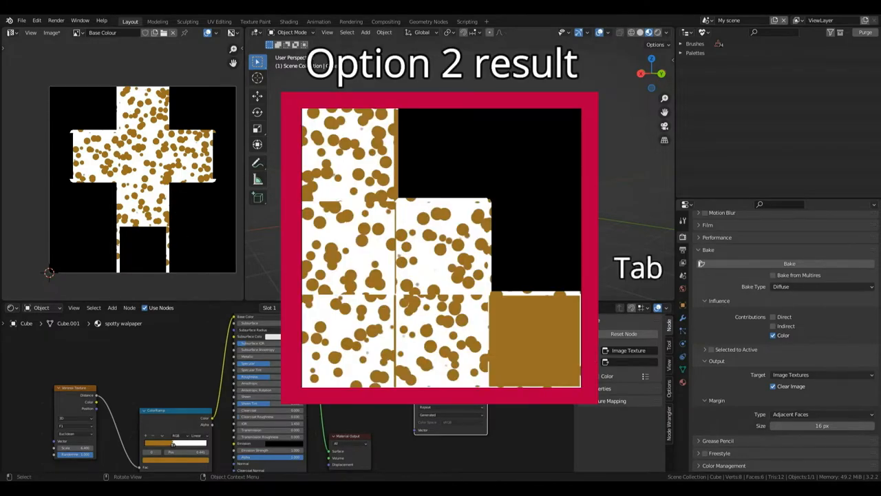
# Select all faces in Edit Mode and show Base Colour behind the UVs.
pyautogui.press('Tab')
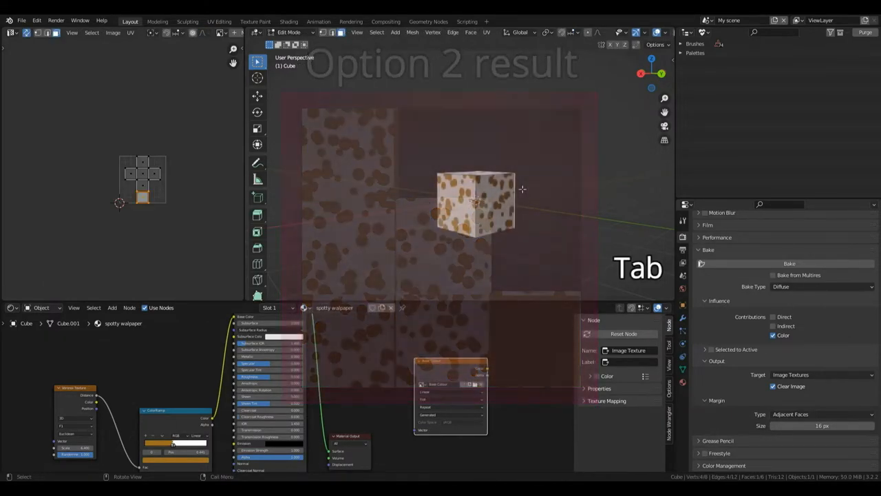
pyautogui.press('Tab')
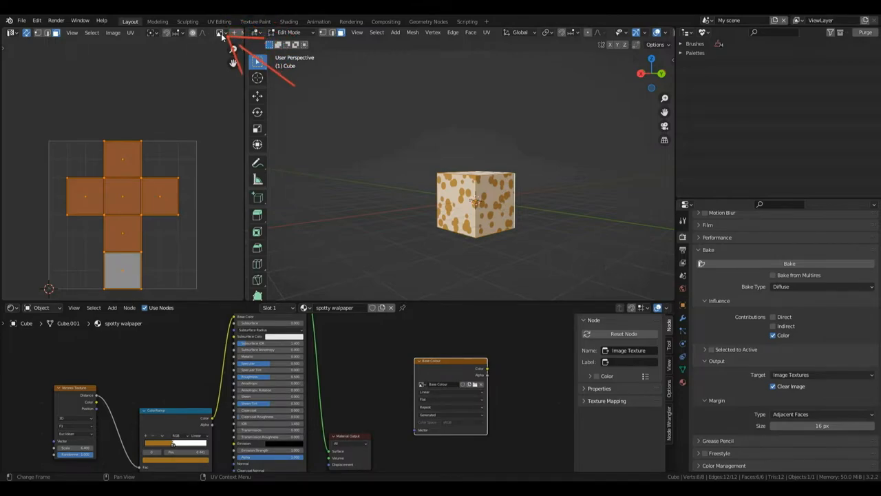
pyautogui.click(272, 47)
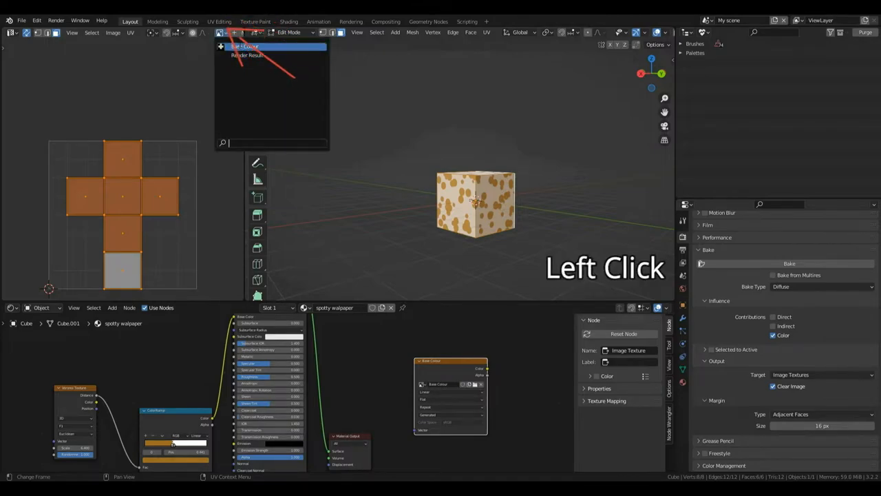
pyautogui.click(247, 46)
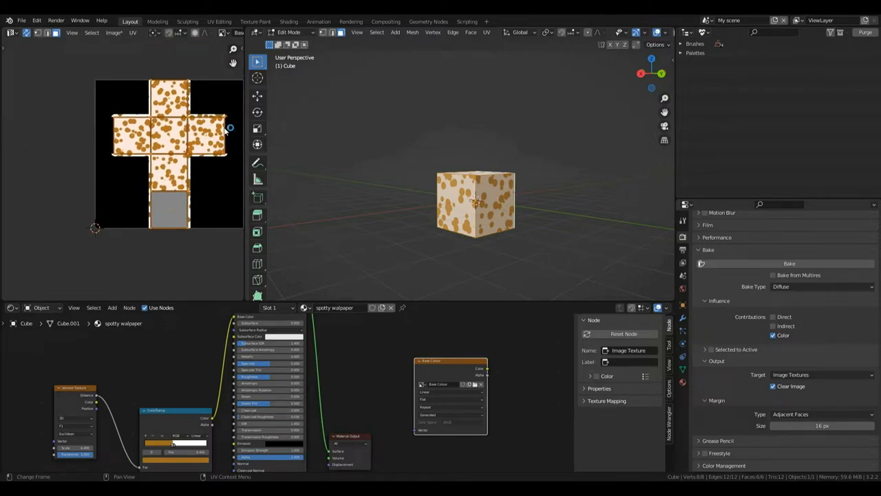
pyautogui.moveTo(228, 120)
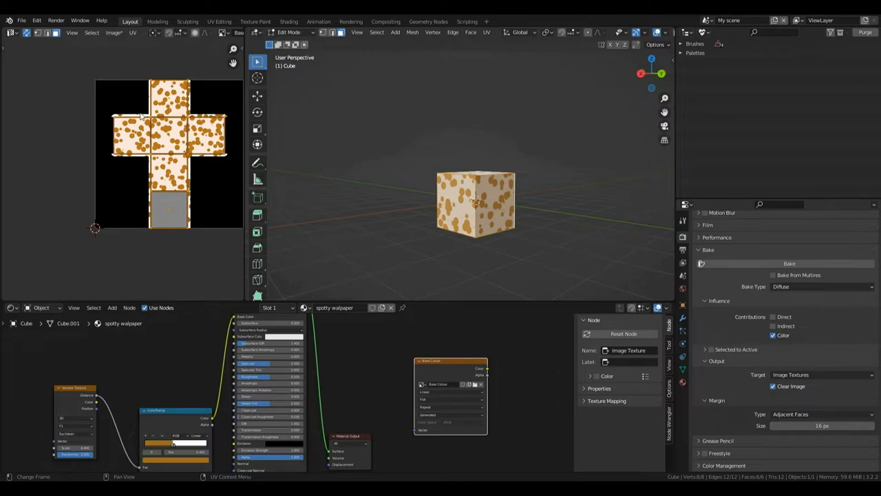
pyautogui.moveTo(234, 144)
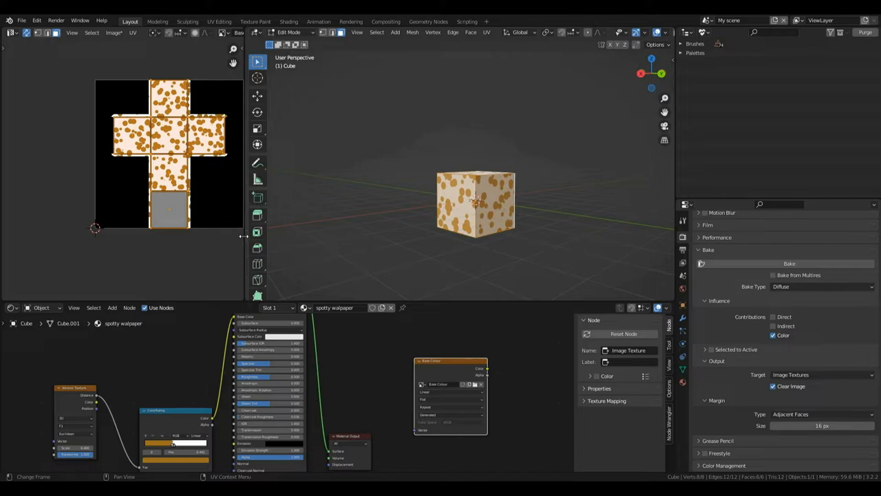
pyautogui.moveTo(200, 171)
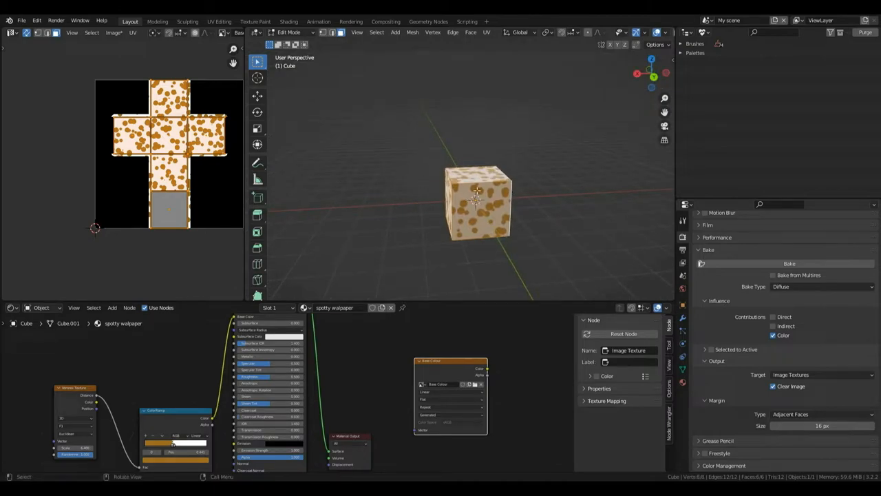
# Give Material.001 an Image Texture node using the Base Colour image.
pyautogui.press('Tab')
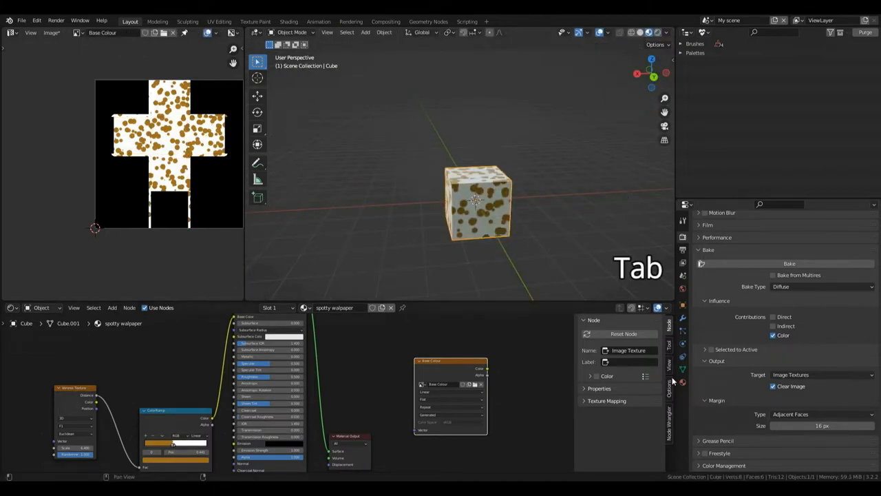
pyautogui.press('Tab')
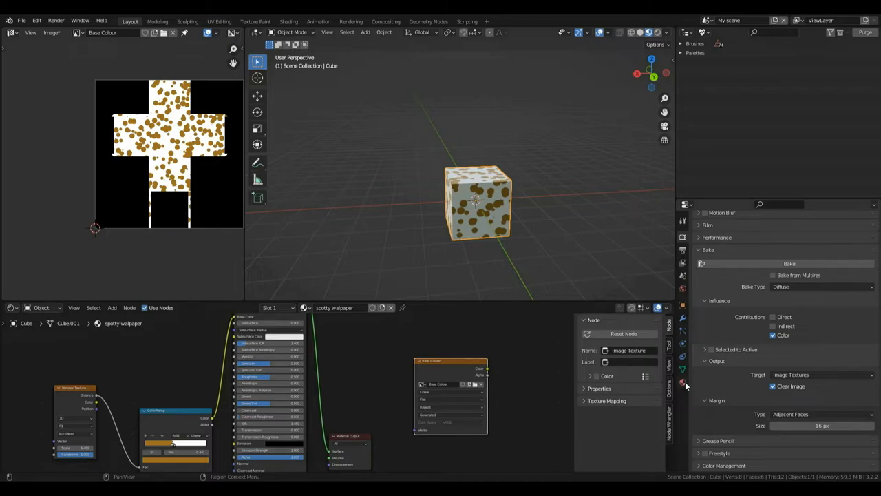
pyautogui.click(683, 384)
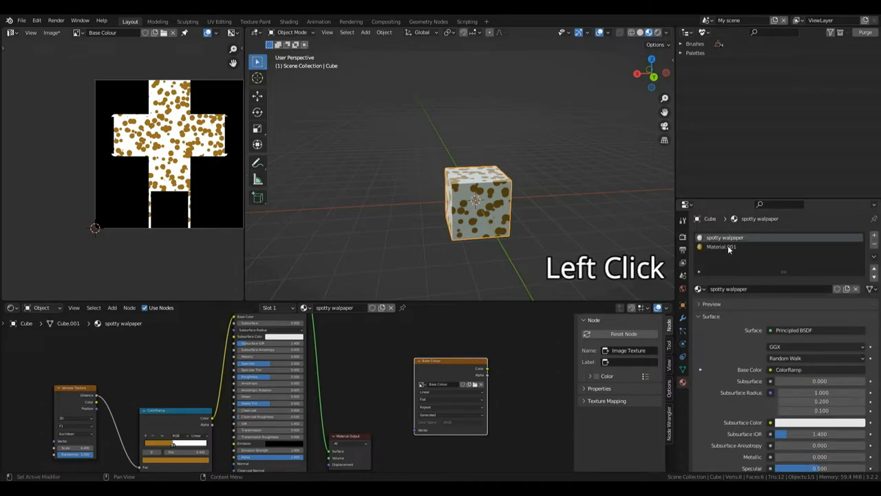
pyautogui.click(722, 247)
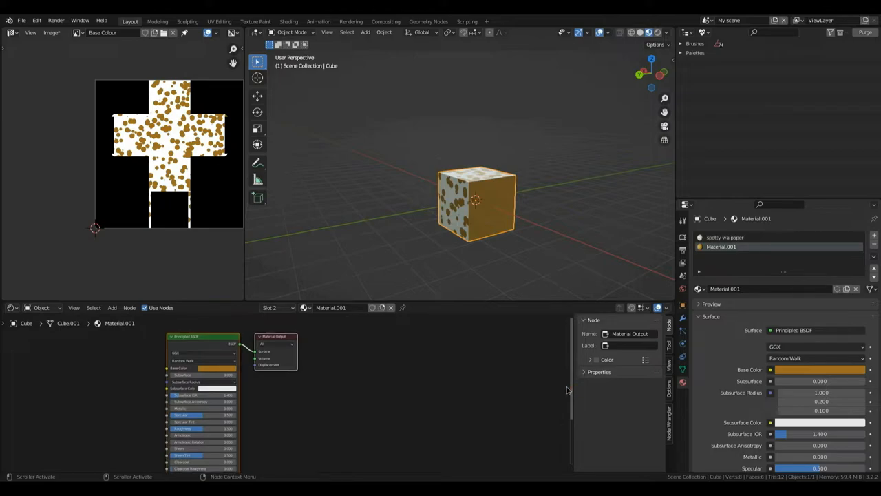
pyautogui.press('shift+a')
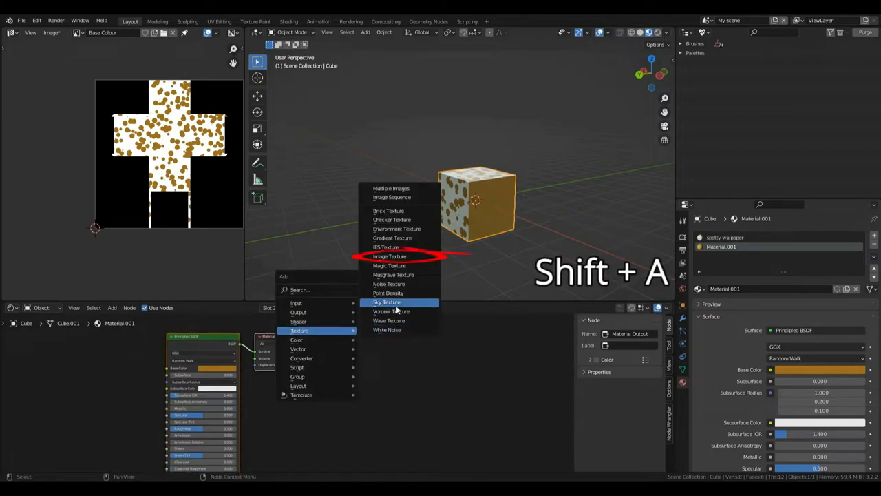
pyautogui.click(390, 256)
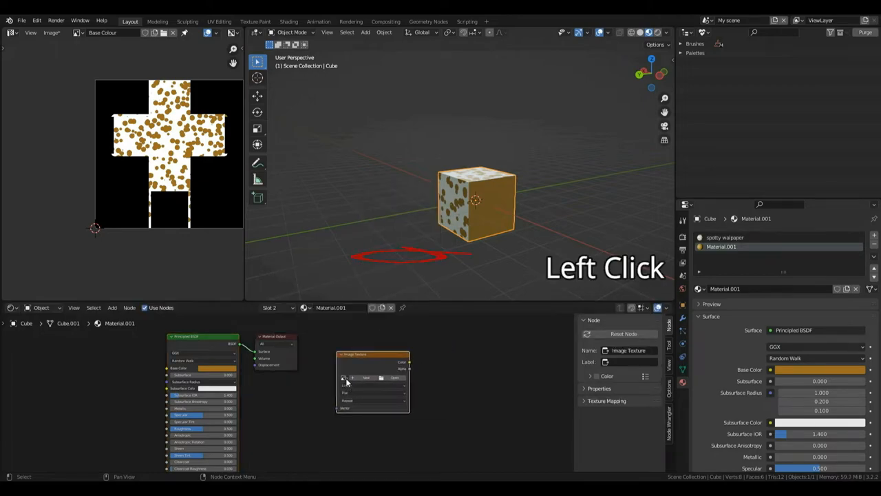
pyautogui.click(344, 377)
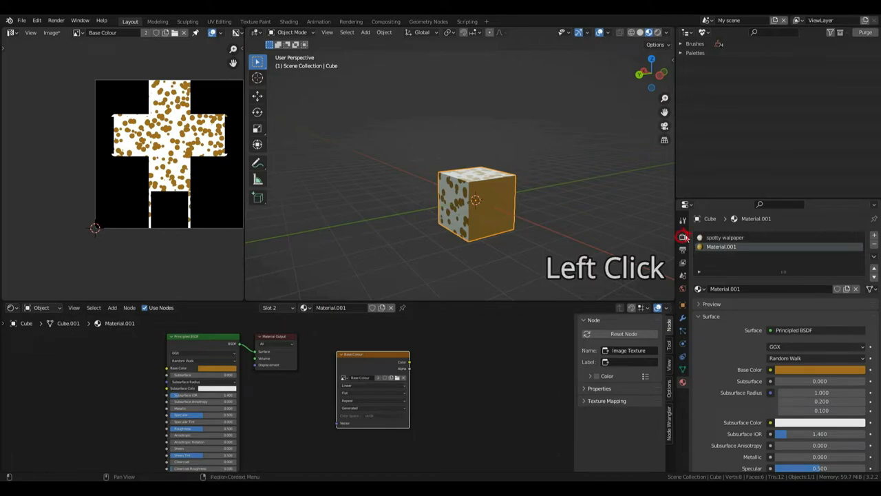
pyautogui.click(683, 236)
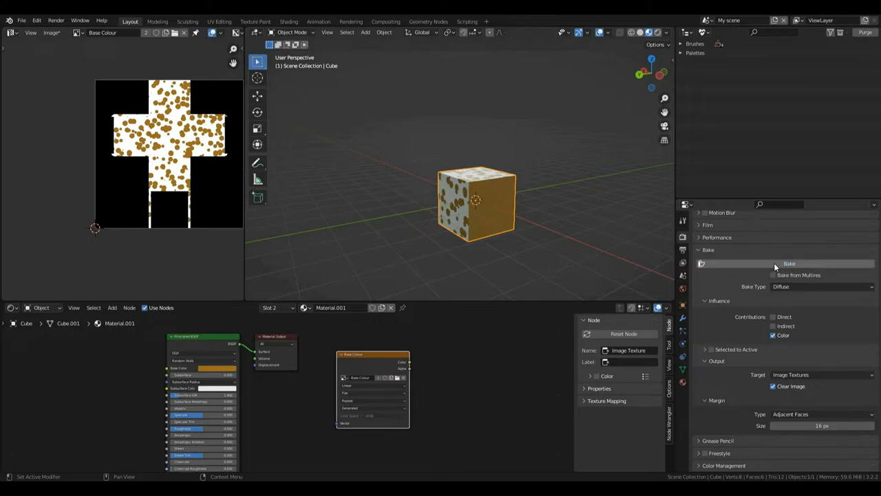
pyautogui.click(790, 263)
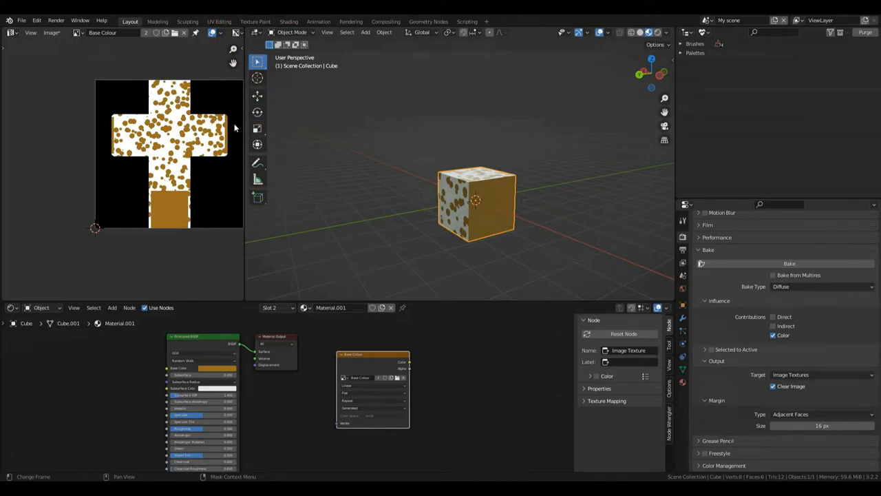
pyautogui.moveTo(80, 44)
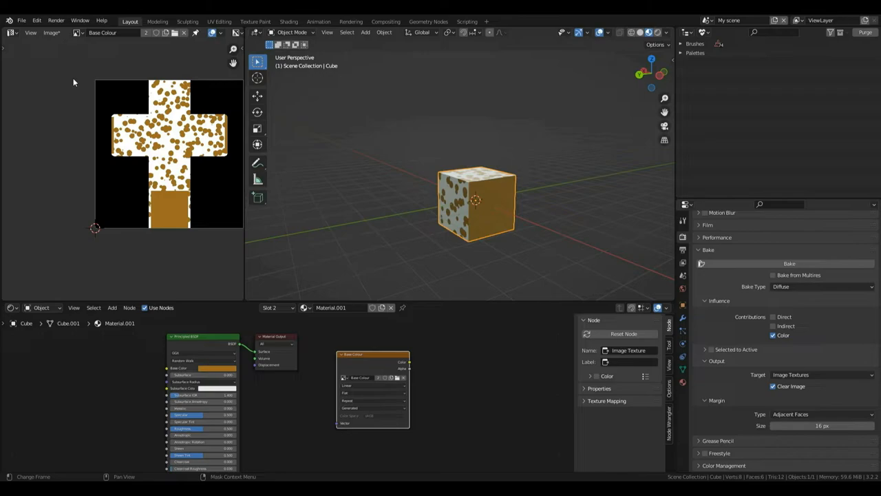
pyautogui.moveTo(52, 43)
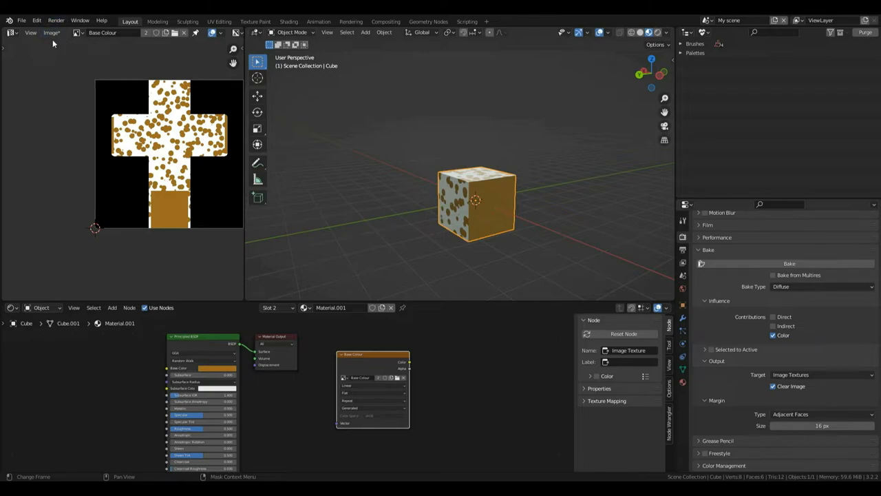
pyautogui.click(51, 32)
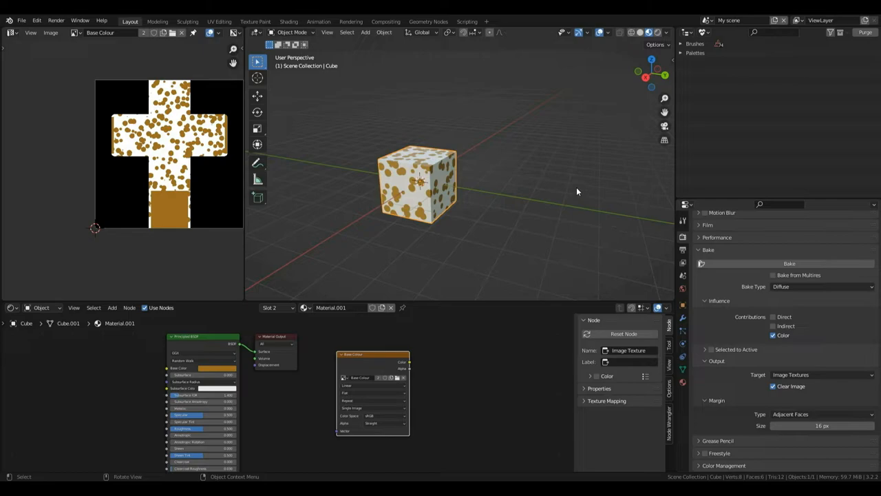
pyautogui.moveTo(477, 138)
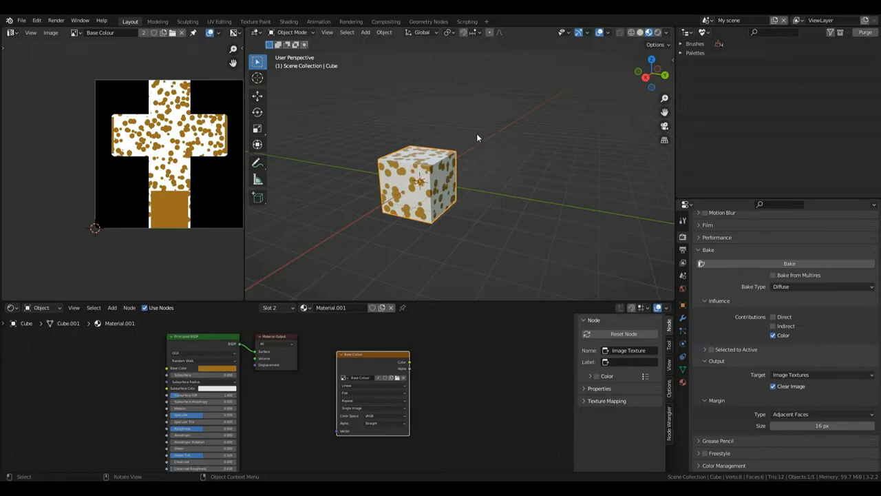
# Add a new cube and move it along Y beside the spotted cube.
pyautogui.press('shift+a')
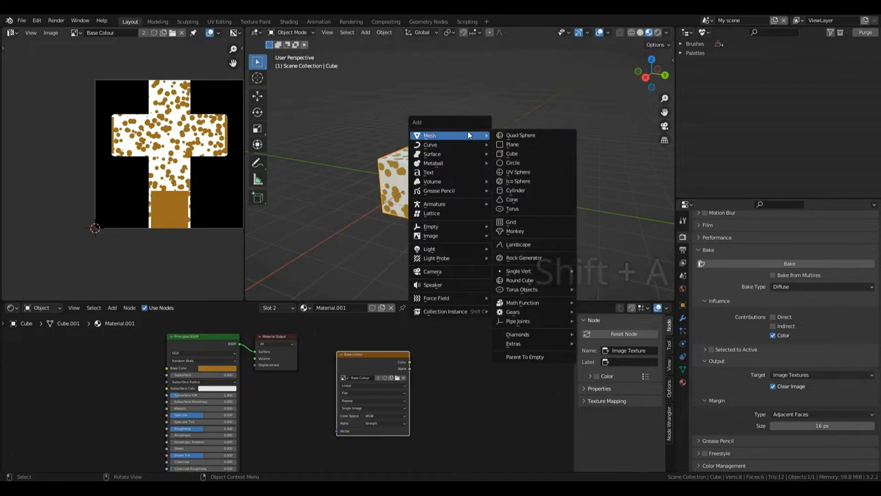
pyautogui.click(512, 153)
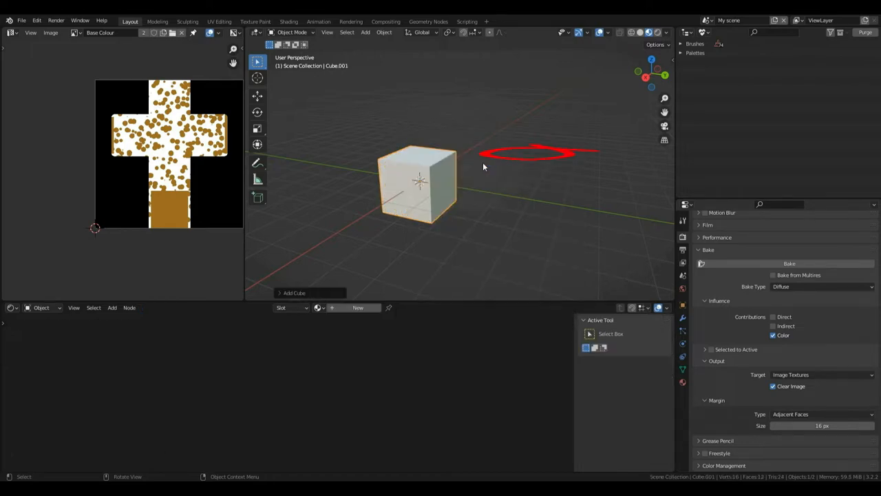
pyautogui.press('g')
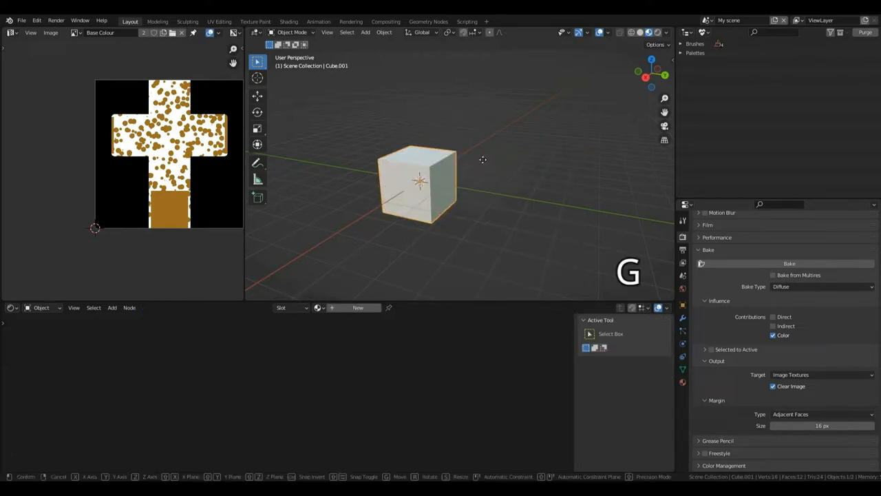
pyautogui.press('y')
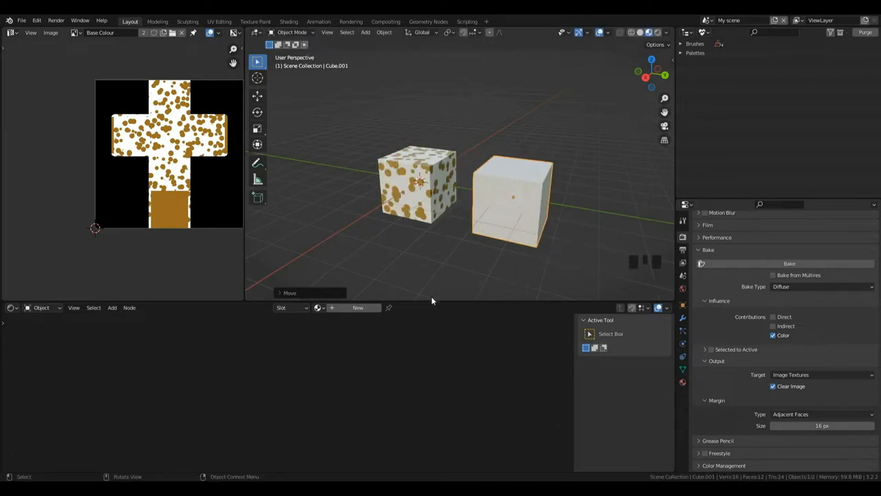
pyautogui.scroll(3)
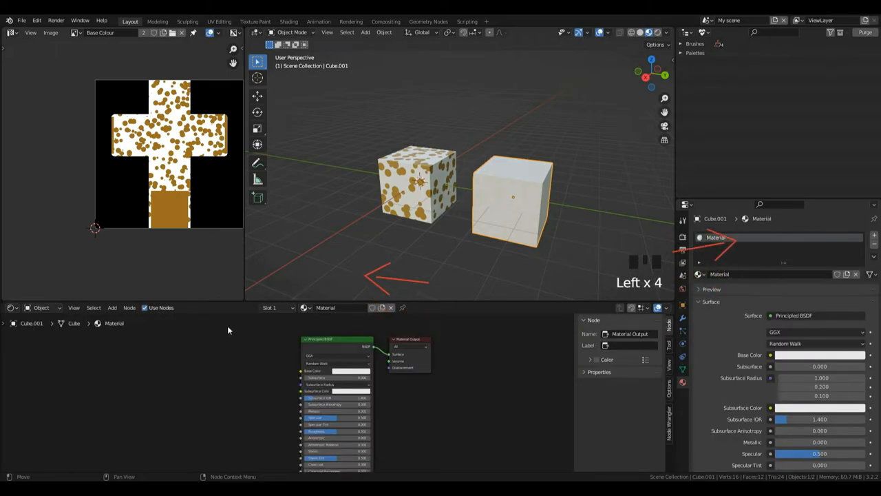
# Add an Image Texture node with the Base Colour image to Cube.001's material.
pyautogui.click(112, 308)
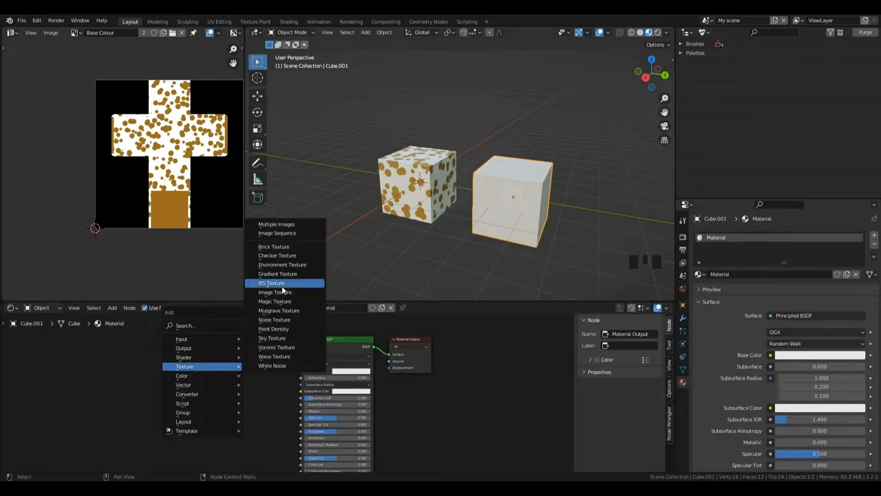
pyautogui.click(275, 292)
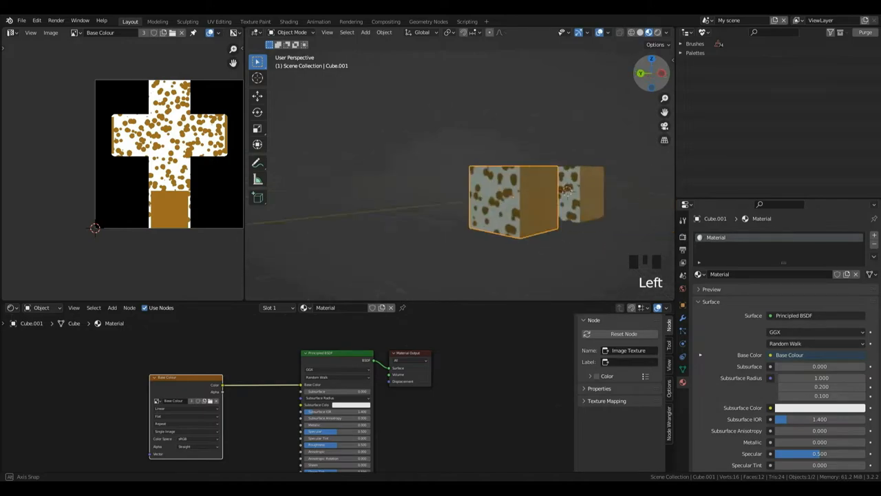
pyautogui.scroll(3)
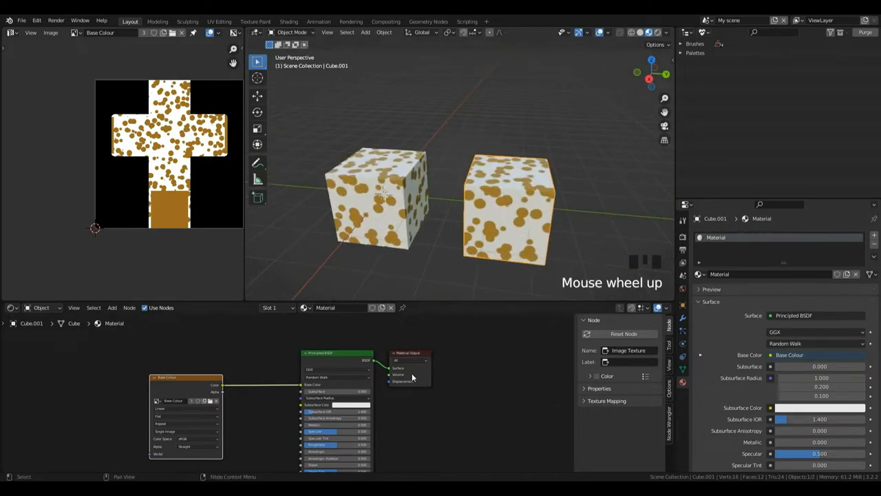
pyautogui.scroll(3)
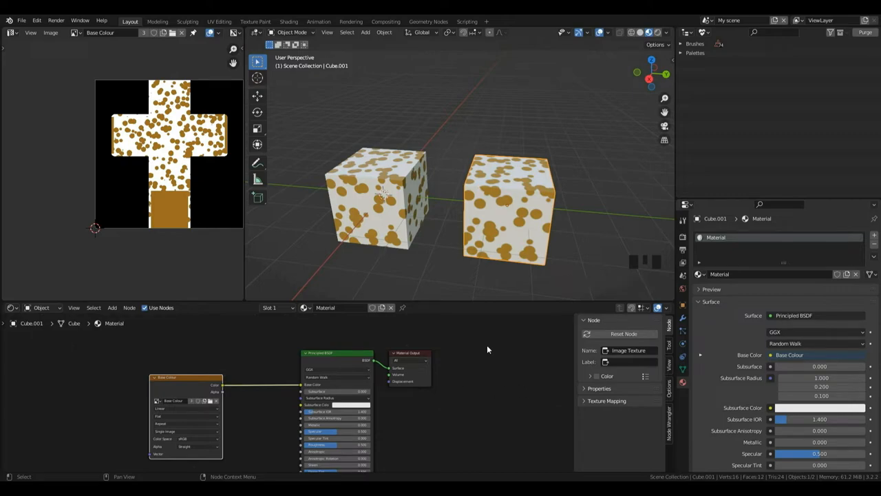
pyautogui.moveTo(542, 191)
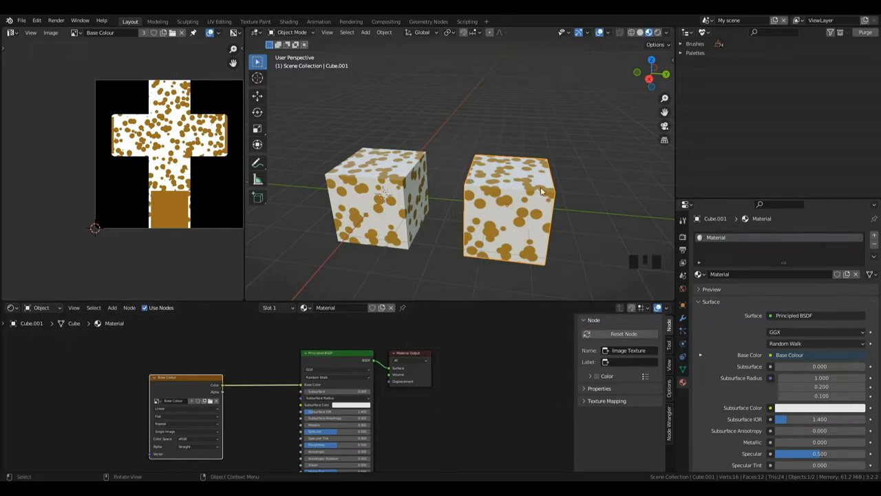
pyautogui.scroll(-3)
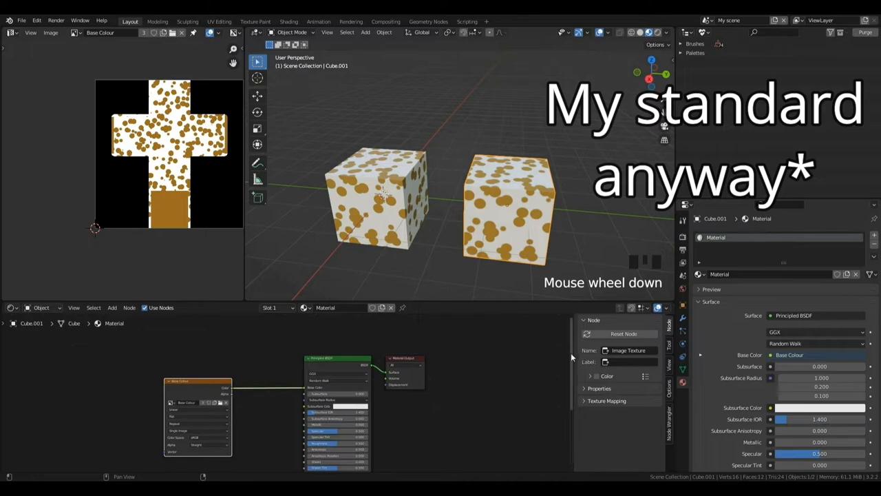
pyautogui.scroll(-3)
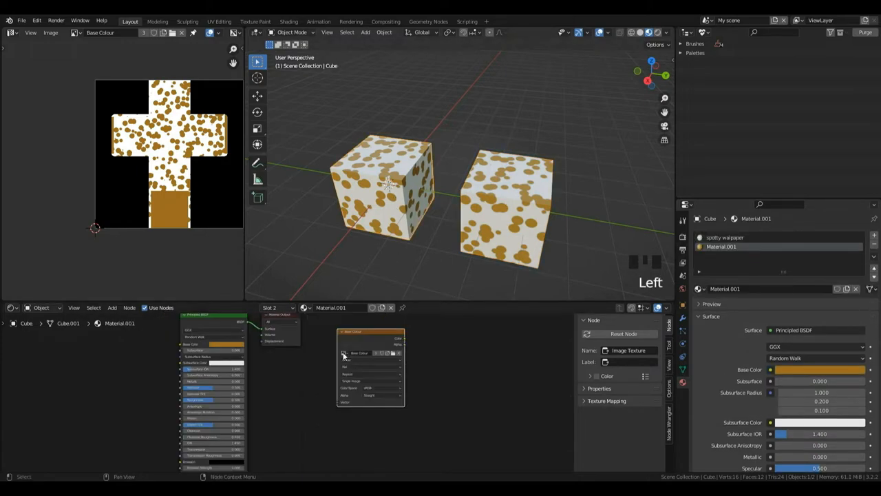
# Unlink the image from Cube.001's Image Texture node so the cube turns dark.
pyautogui.click(724, 237)
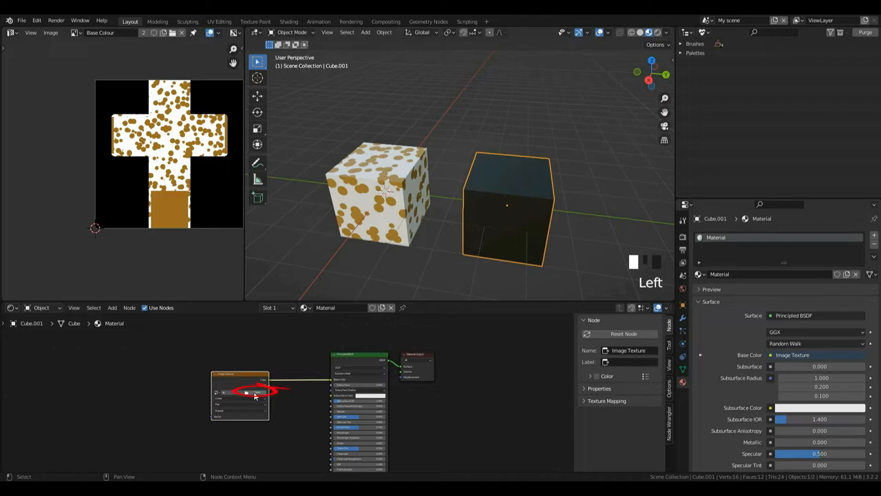
# Load gingerbreadcube.png into Cube.001's Image Texture node.
pyautogui.click(255, 392)
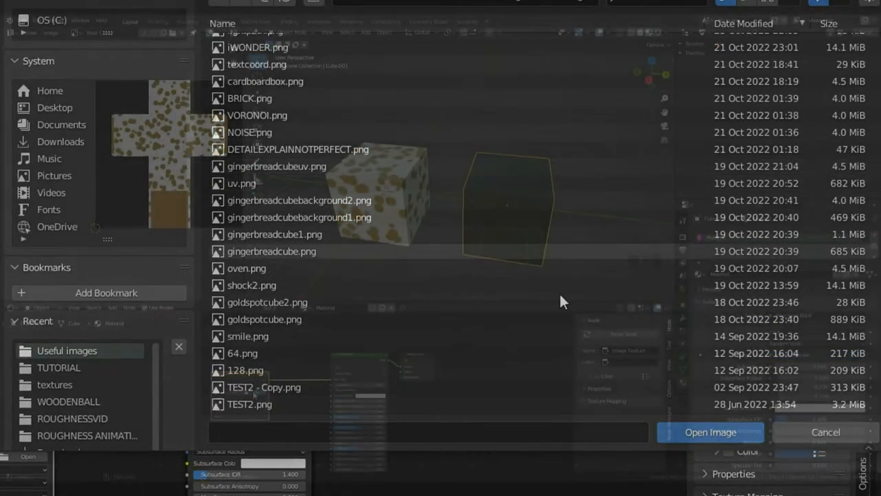
pyautogui.click(710, 432)
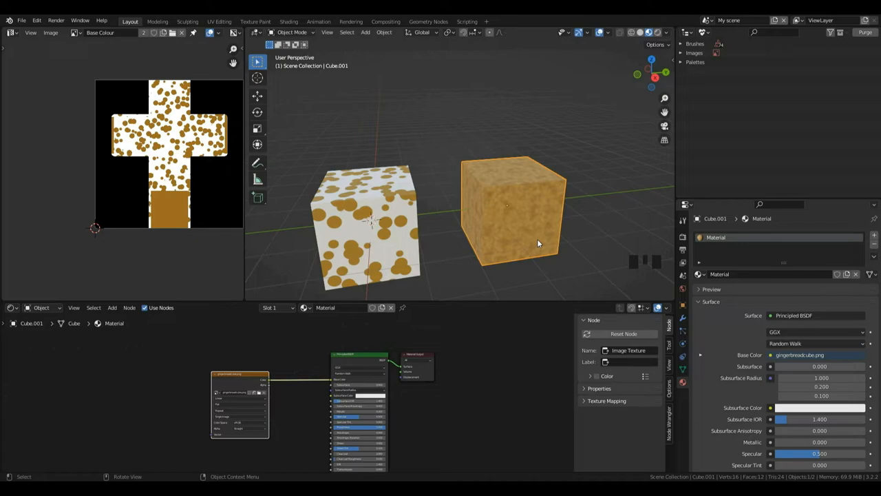
pyautogui.scroll(3)
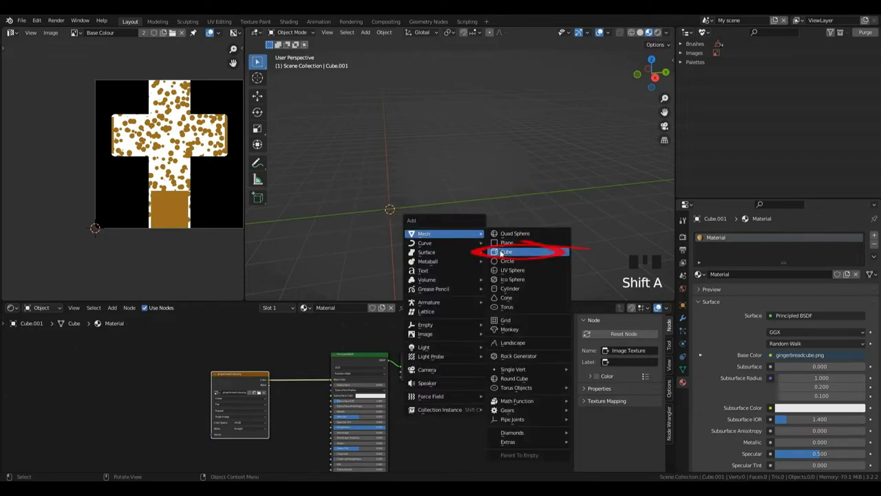
# Add Cube.002 with an Image Texture node holding the wood base colour image.
pyautogui.click(507, 251)
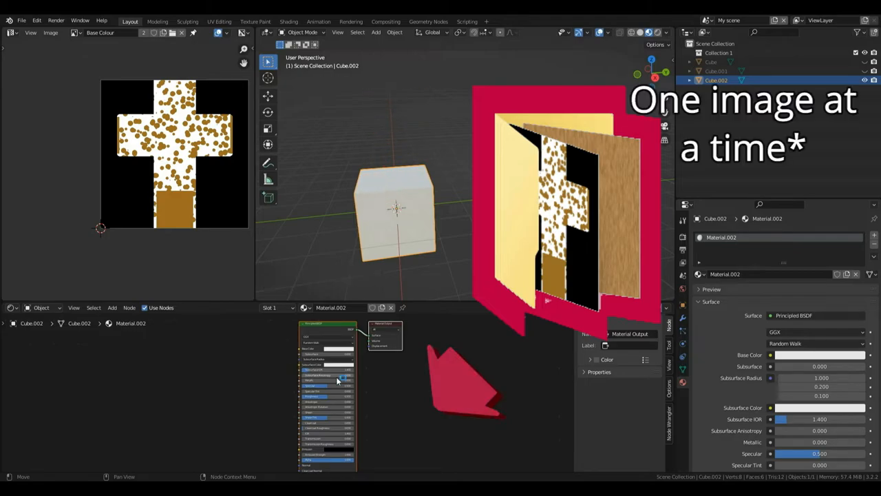
pyautogui.press('shift+A')
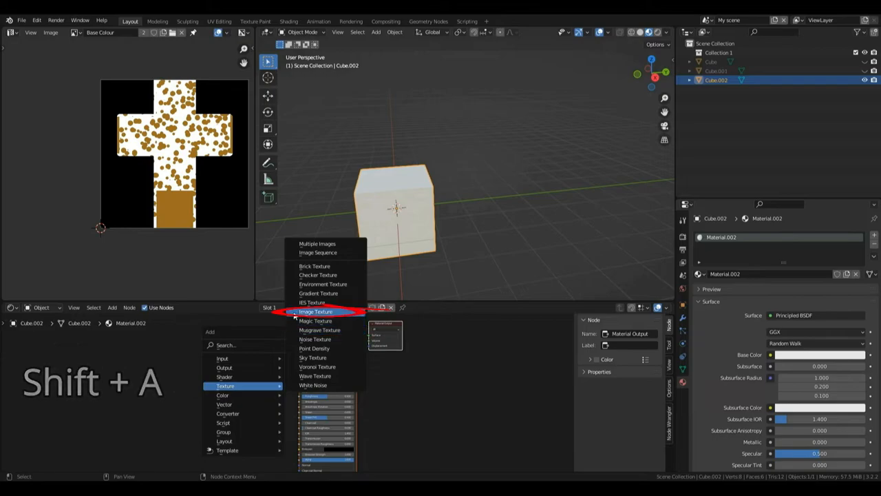
pyautogui.click(317, 311)
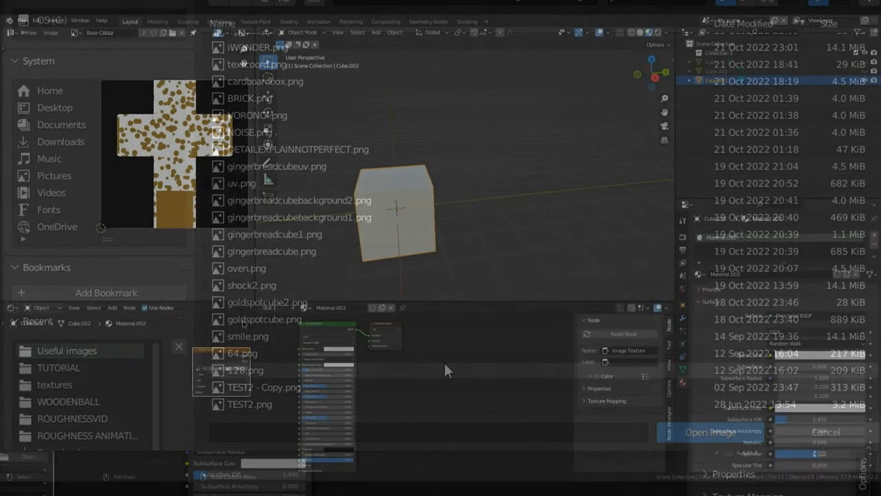
pyautogui.click(715, 432)
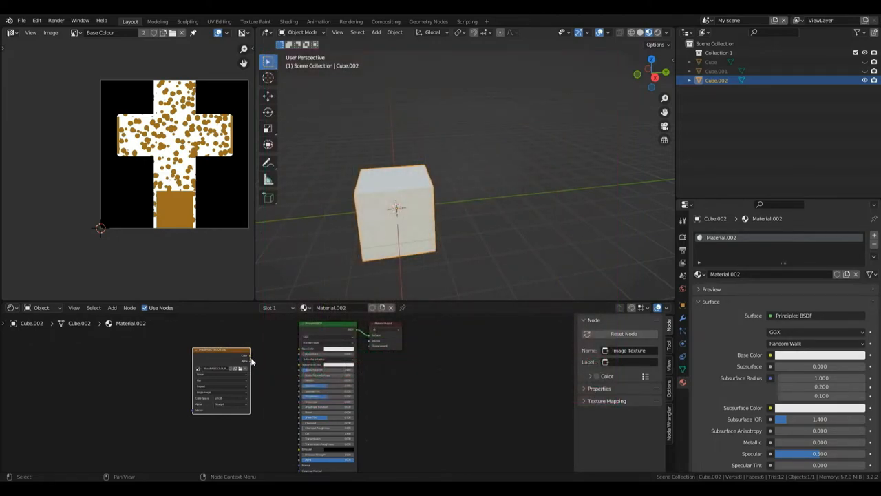
pyautogui.press('Tab')
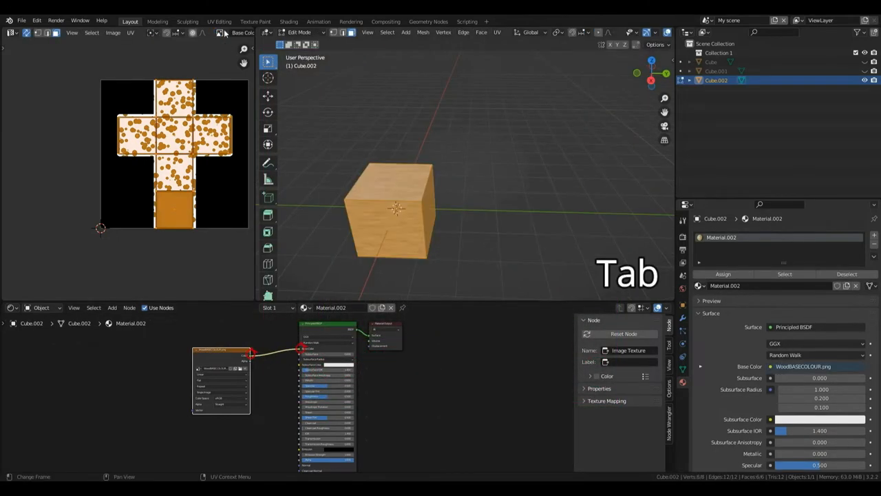
pyautogui.press('Tab')
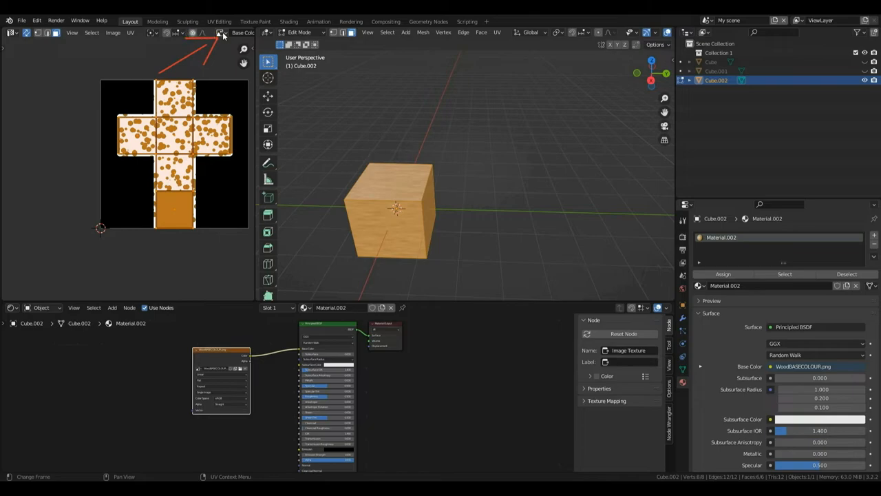
pyautogui.click(222, 33)
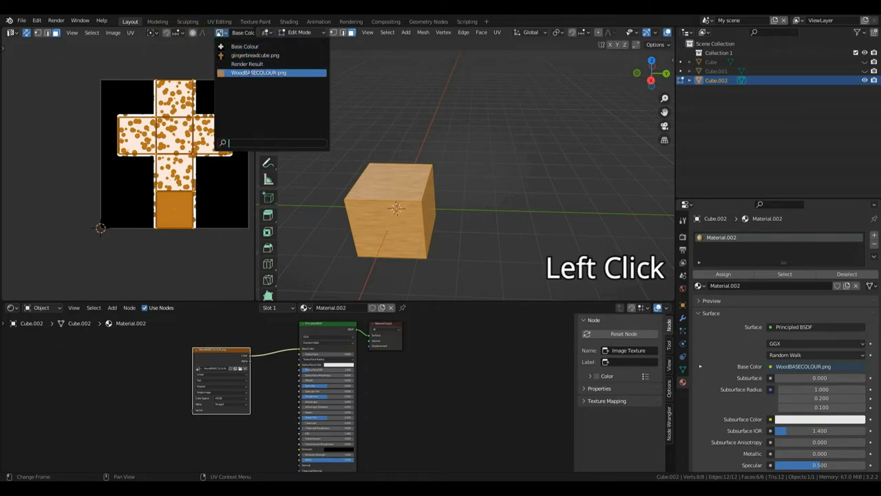
pyautogui.click(258, 72)
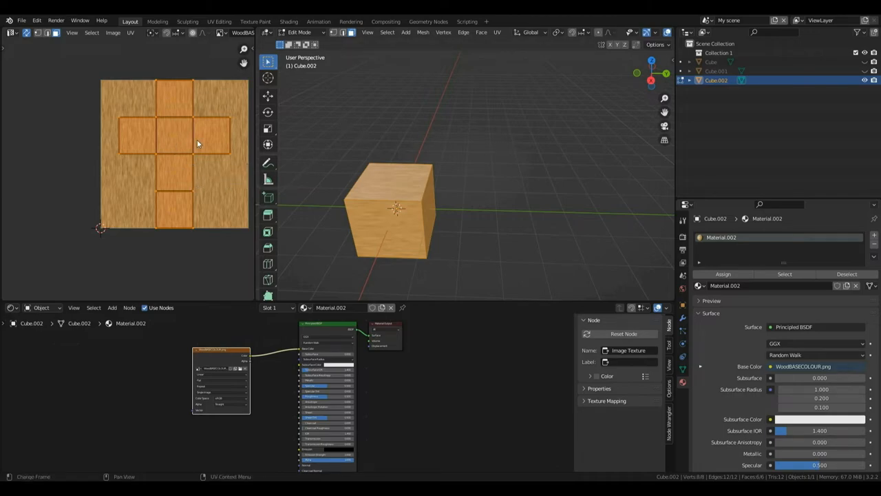
pyautogui.moveTo(242, 230)
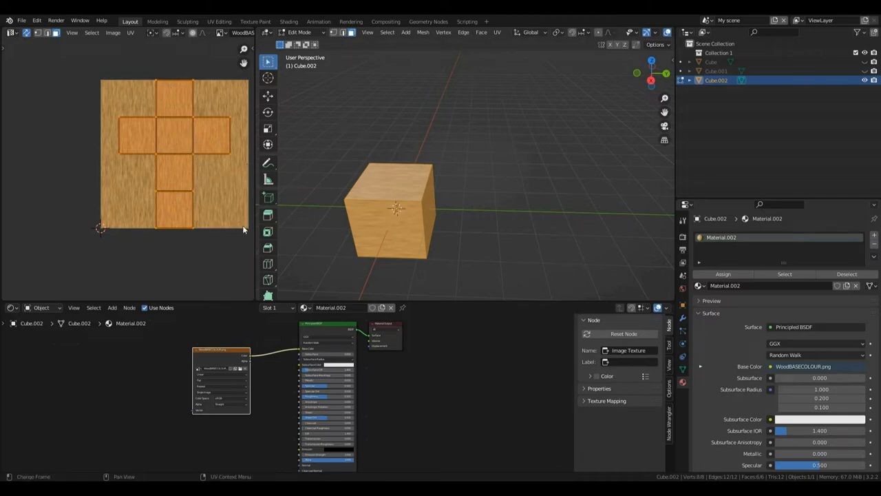
pyautogui.moveTo(236, 188)
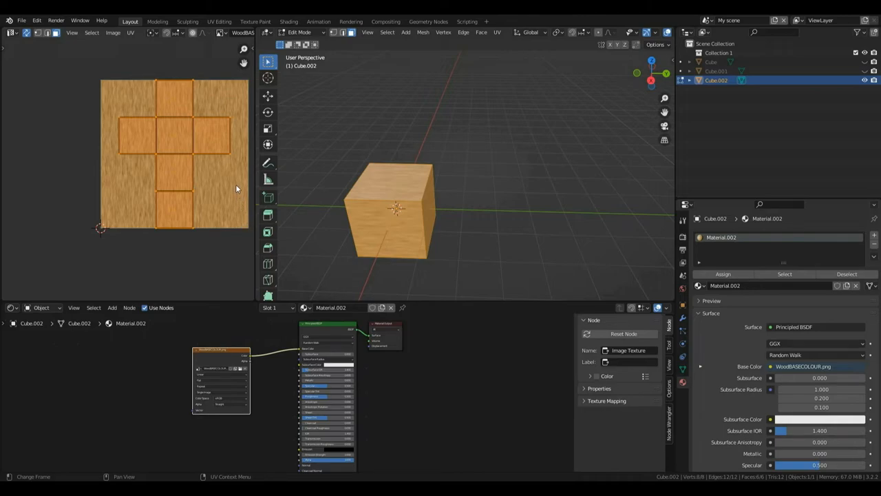
pyautogui.moveTo(529, 118)
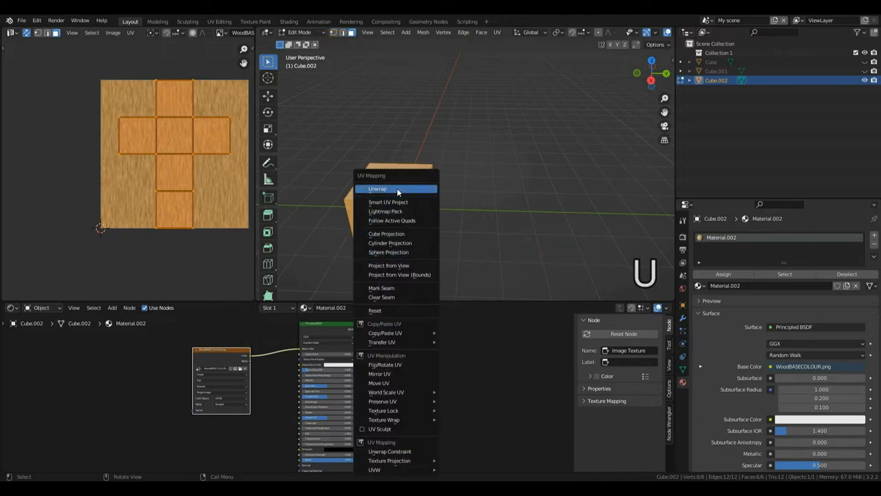
pyautogui.moveTo(386, 234)
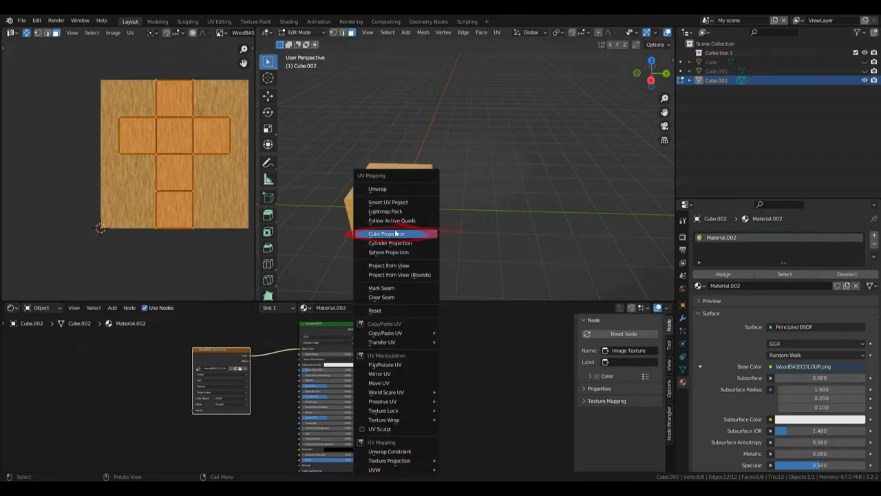
# Unwrap Cube.002 with Cube Projection and return to Object Mode.
pyautogui.click(386, 234)
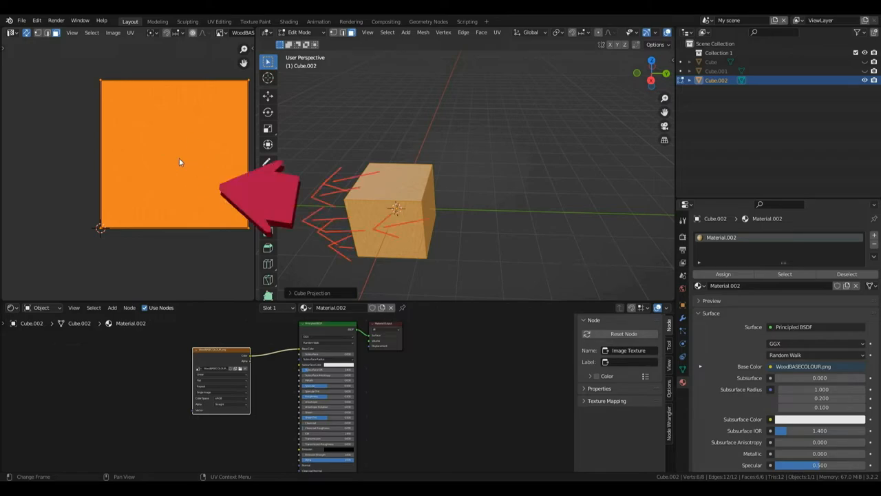
pyautogui.moveTo(193, 129)
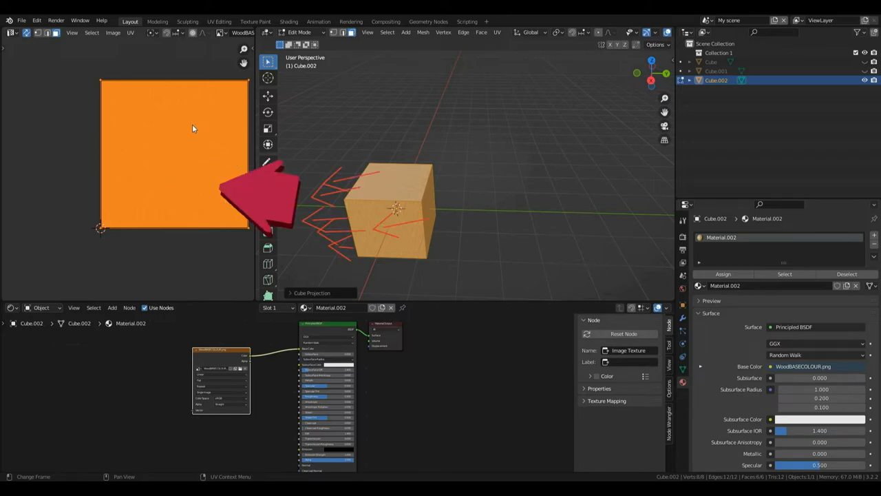
pyautogui.click(431, 206)
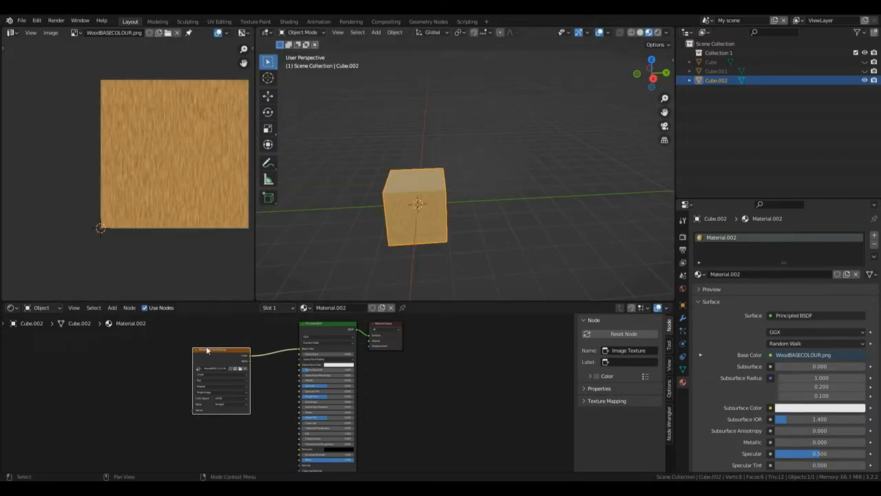
# Link a Texture Coordinate node's UV output to the wood Image Texture's Vector input.
pyautogui.press('shift+a')
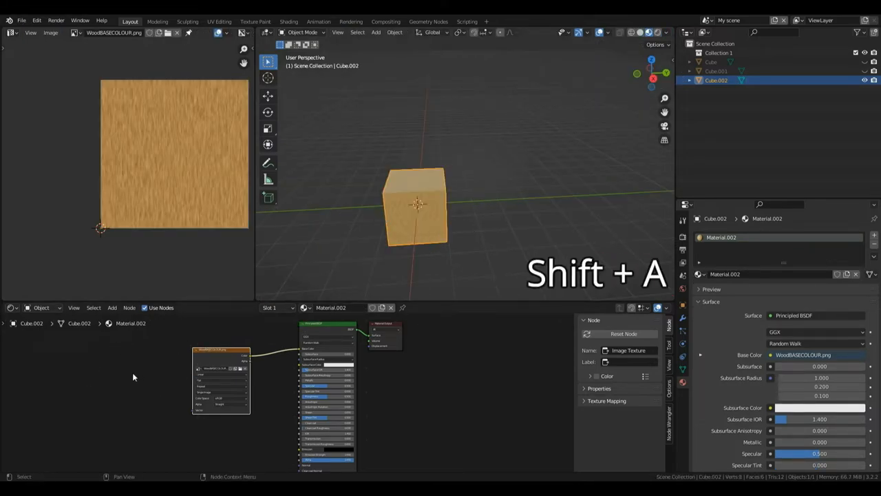
pyautogui.press('shift+a')
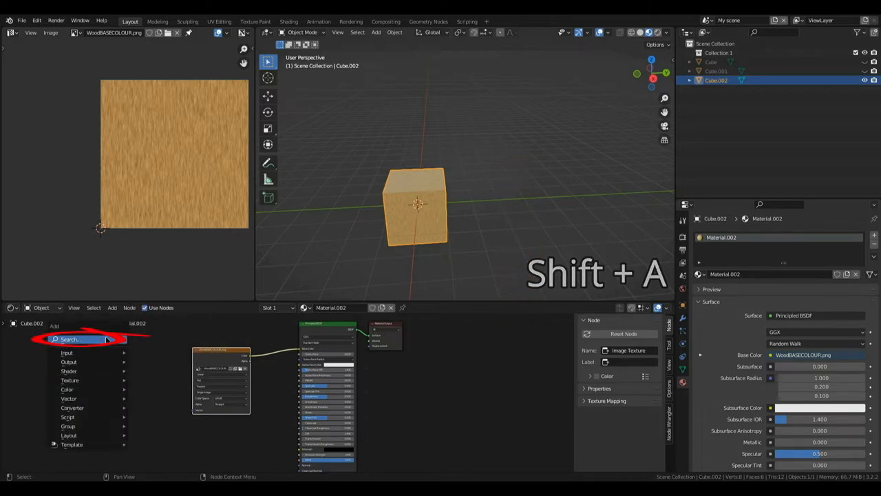
pyautogui.write('texture c')
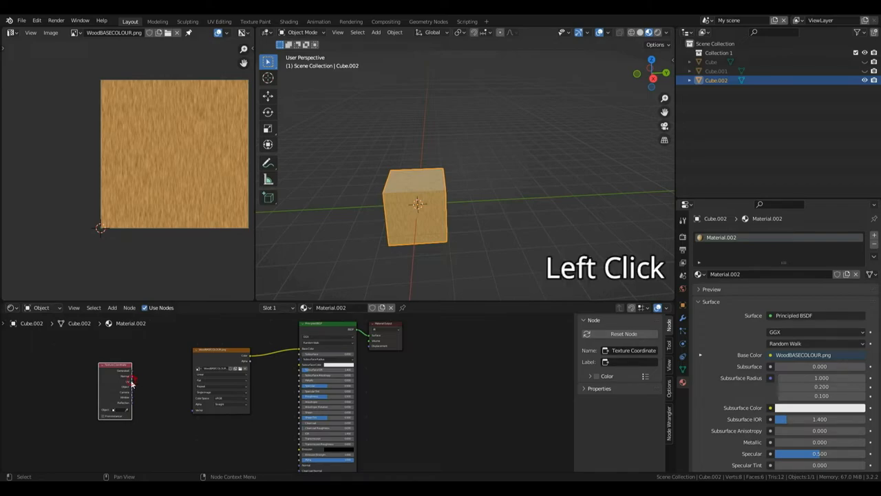
pyautogui.moveTo(132, 380); pyautogui.dragTo(192, 412)
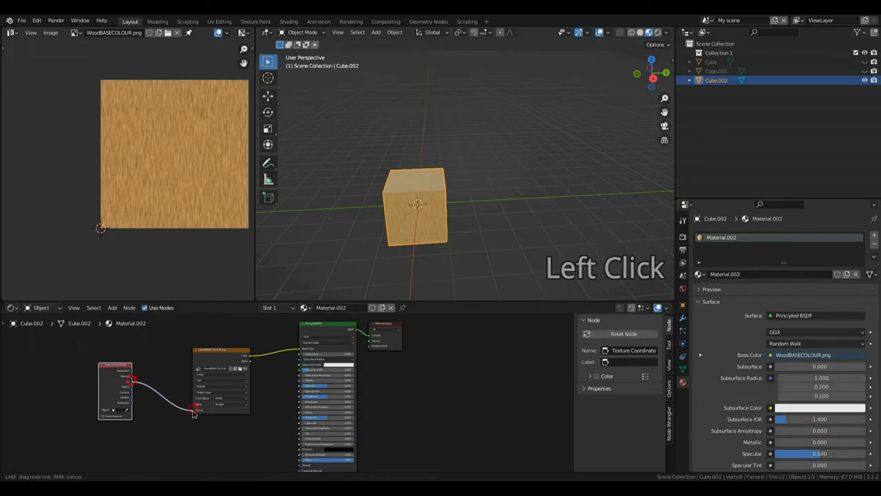
pyautogui.click(196, 410)
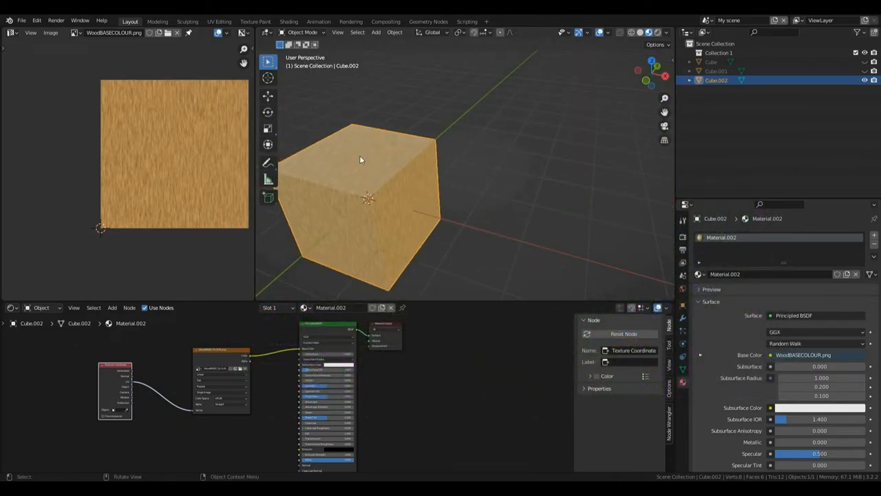
# Select all of Cube.002's faces and scale the UVs to 0.5 within the wood image.
pyautogui.press('Tab')
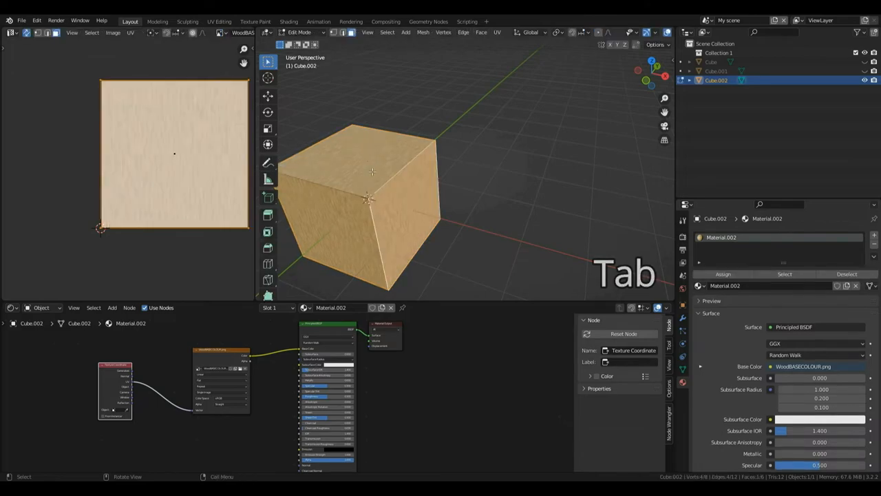
pyautogui.press('a')
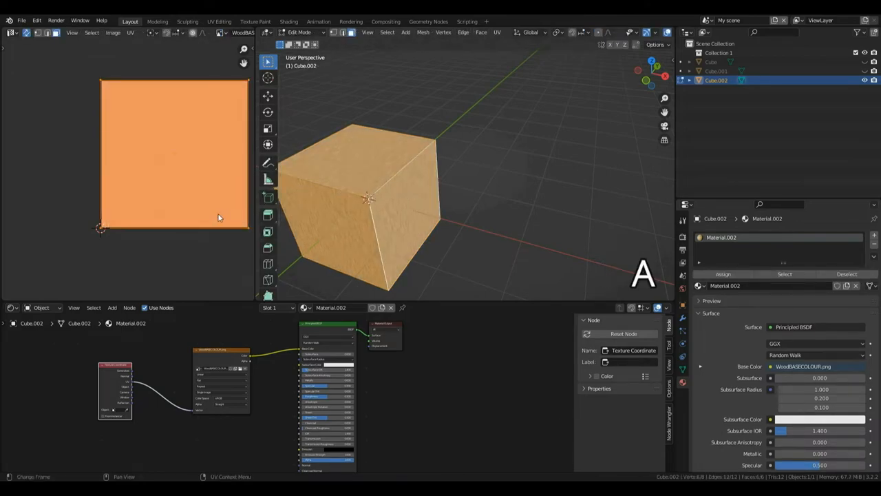
pyautogui.press('s')
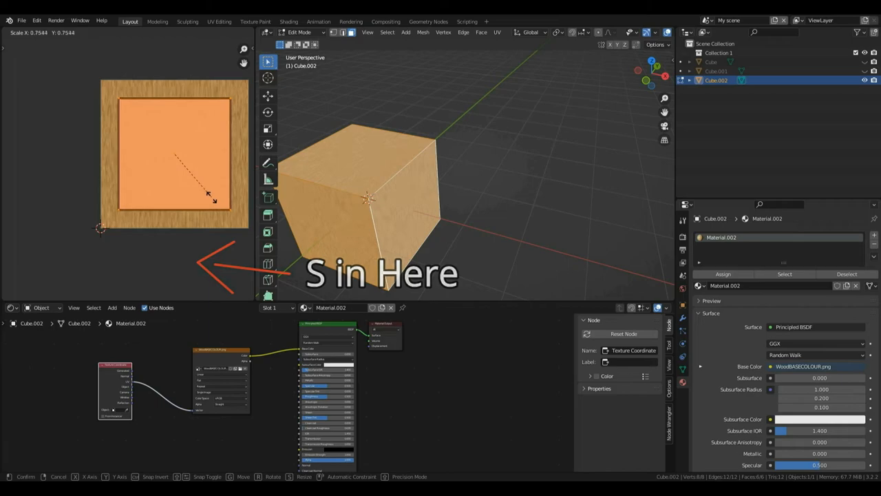
pyautogui.moveTo(188, 174)
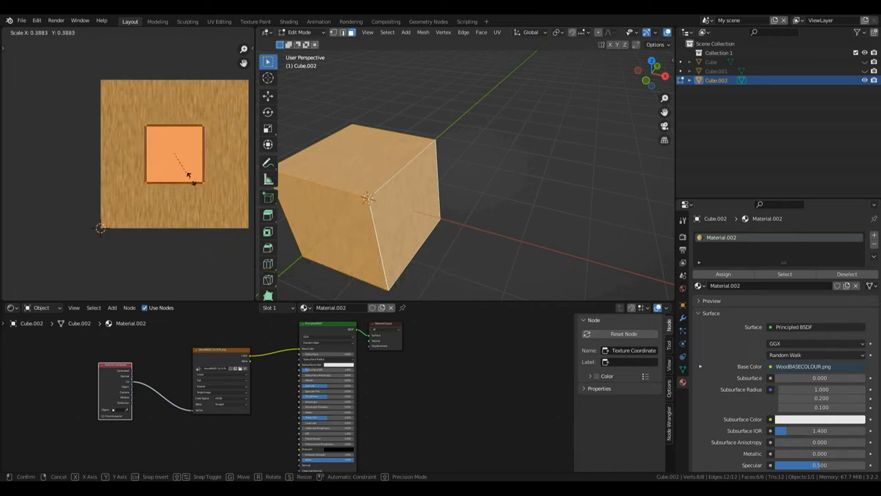
pyautogui.moveTo(239, 189)
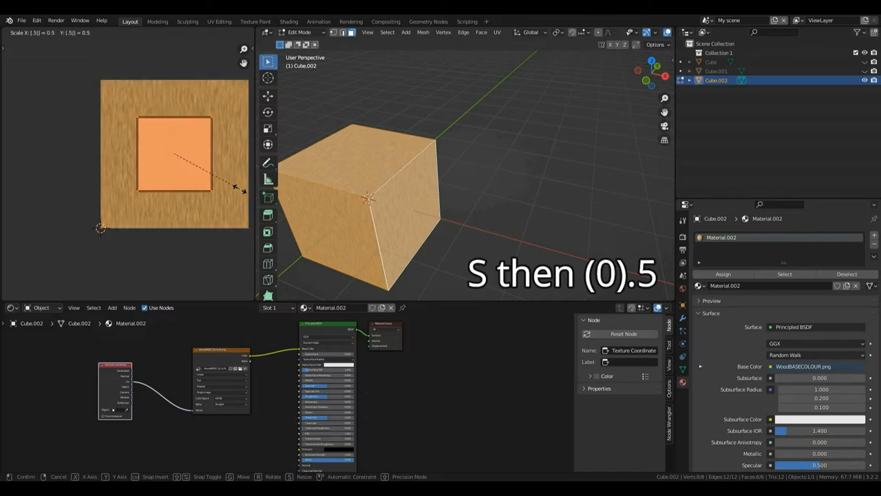
pyautogui.press('Tab')
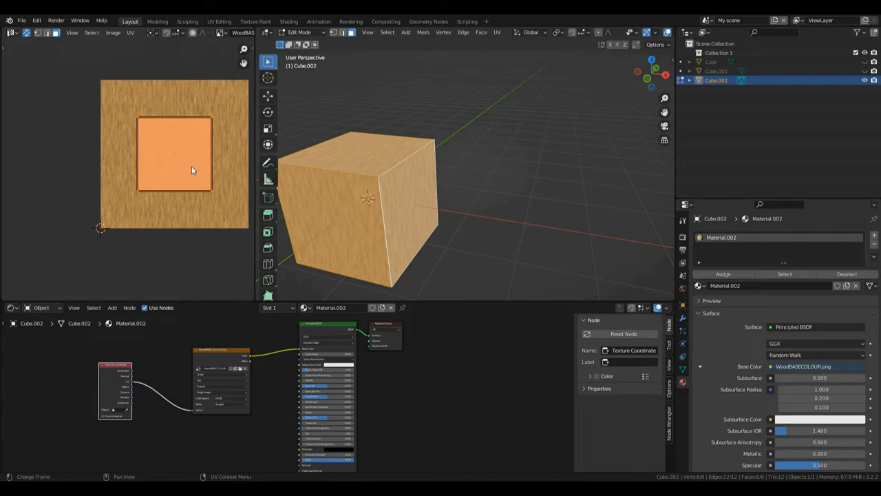
pyautogui.moveTo(389, 167)
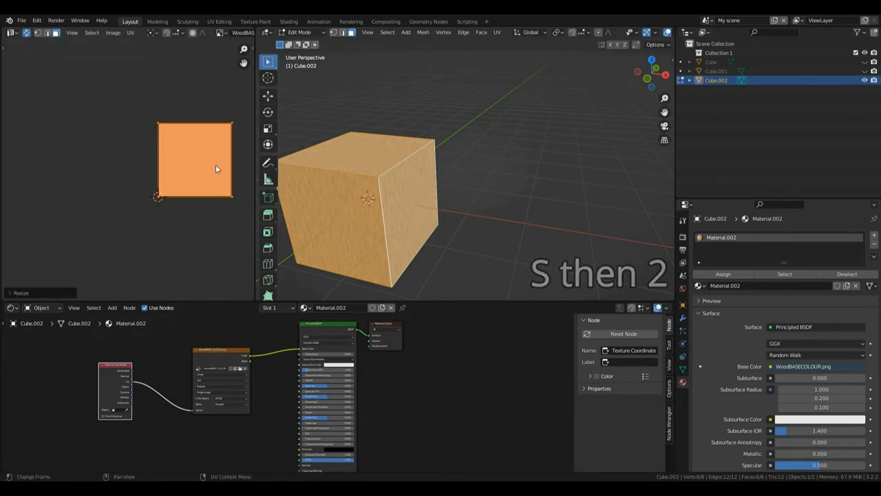
# Scale the UV square by 2, then undo the last two UV changes.
pyautogui.press('s')
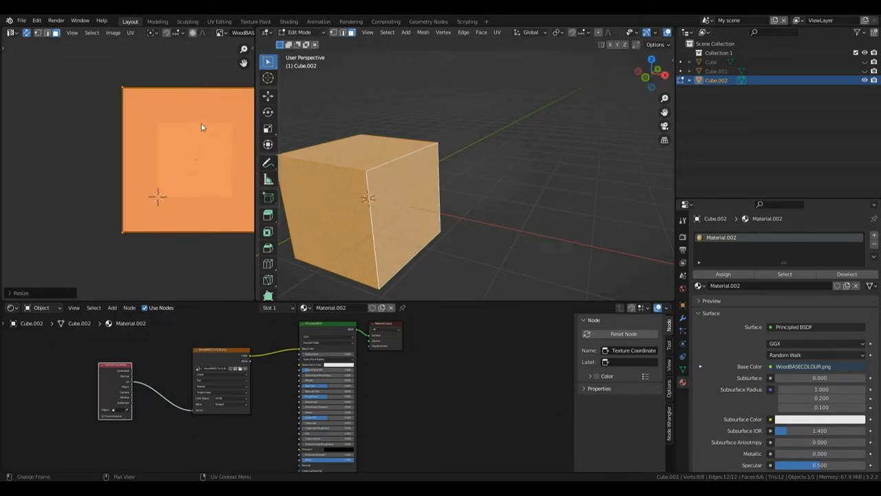
pyautogui.moveTo(253, 181)
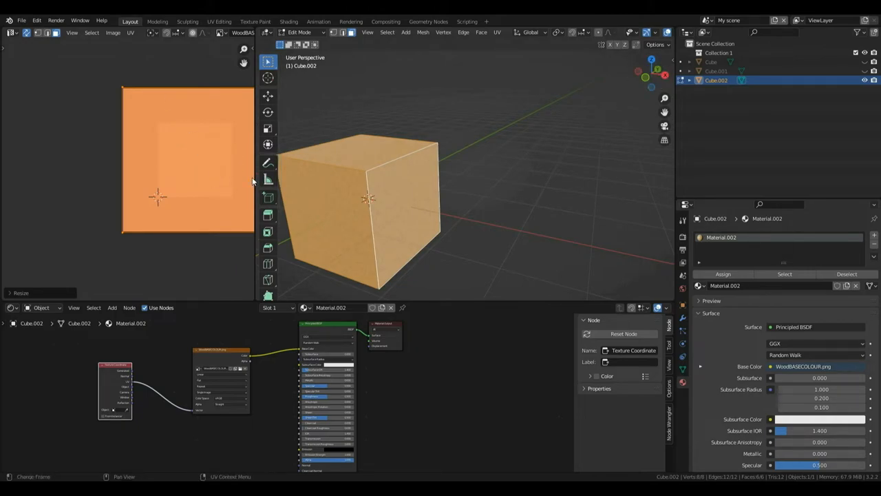
pyautogui.press('ctrl+z')
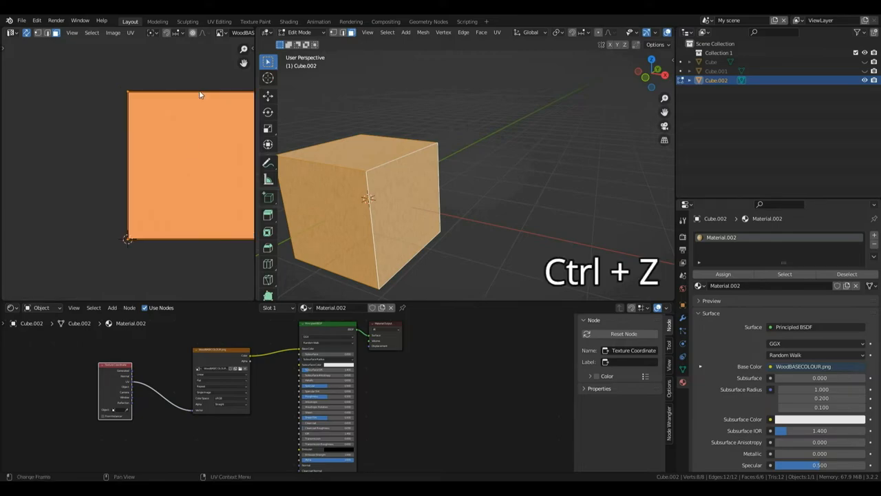
pyautogui.press('ctrl+z')
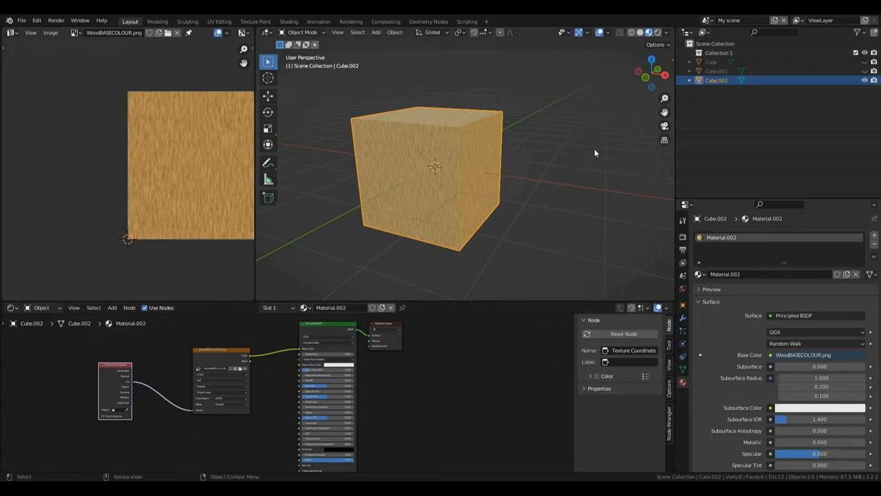
pyautogui.moveTo(657, 78)
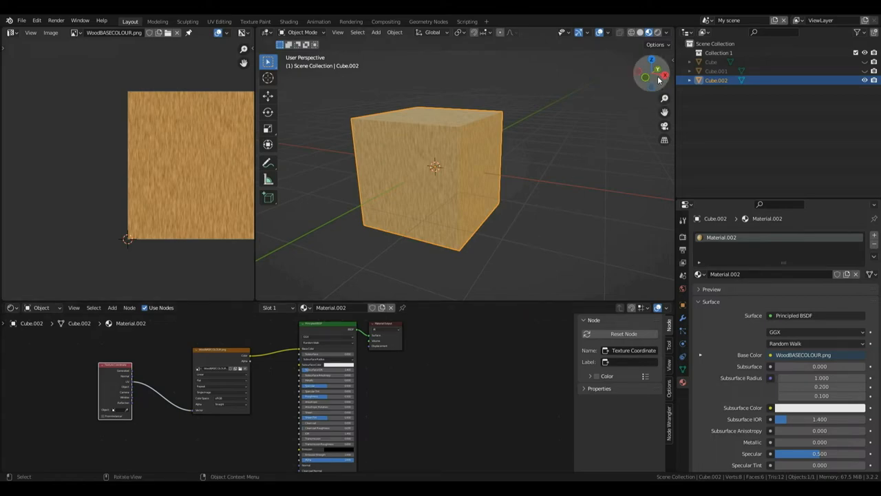